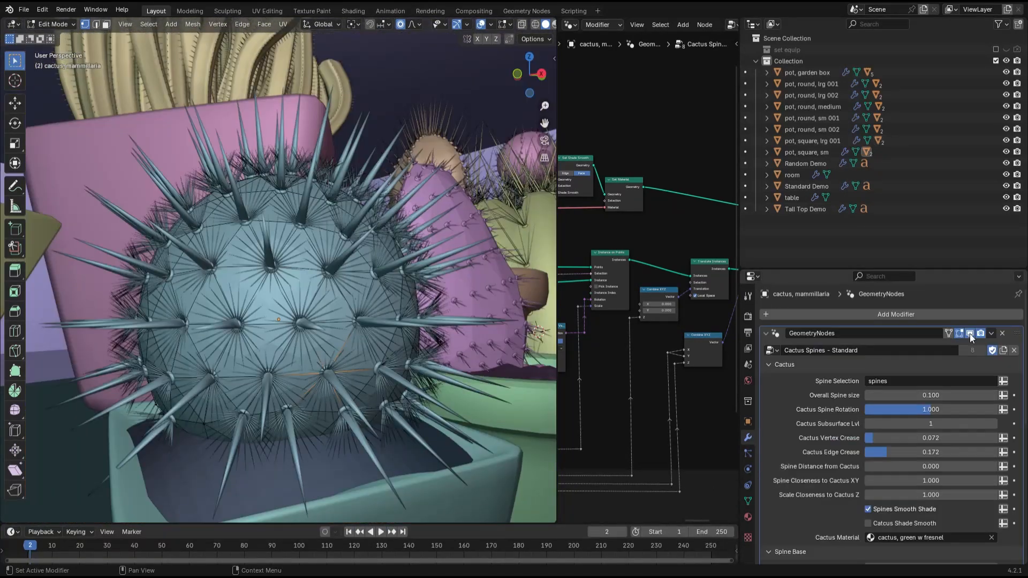
# - Switch off the GeometryNodes modifier's edit-mode display so the mammillaria shows as a bare sphere
pyautogui.click(970, 334)
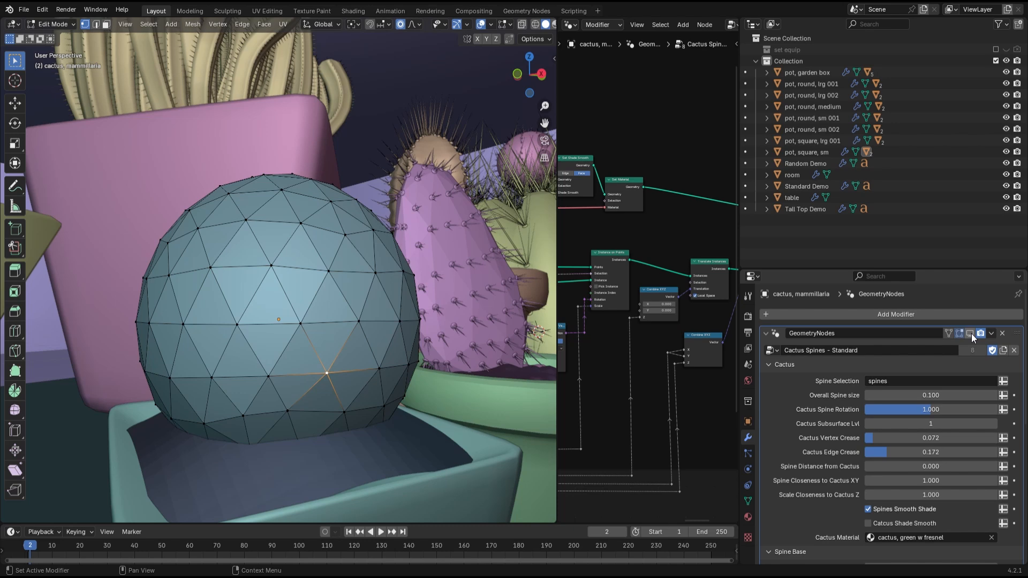
pyautogui.click(970, 333)
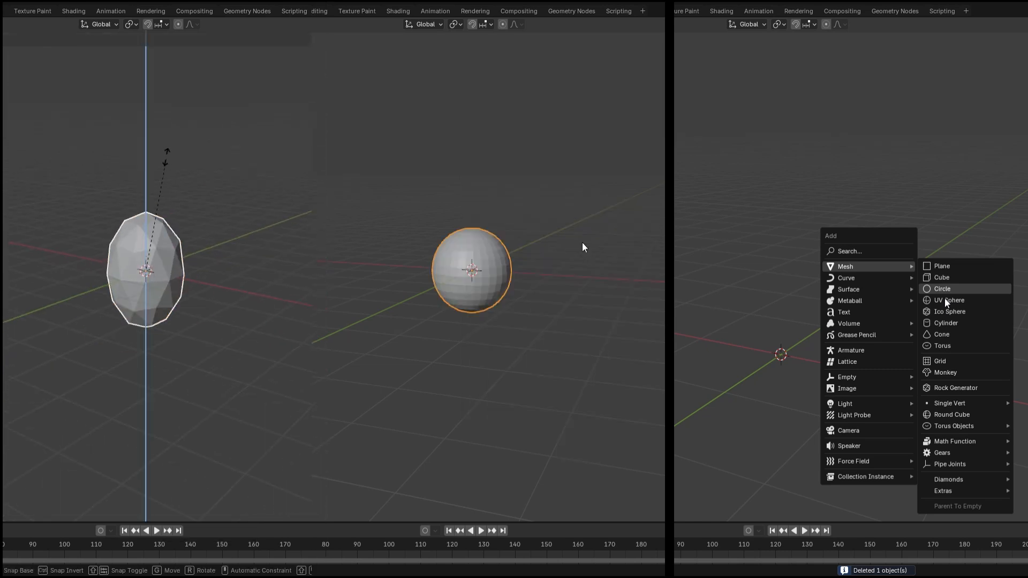
# - Add a circle mesh and checker-deselect its vertices to form a star profile
pyautogui.click(946, 322)
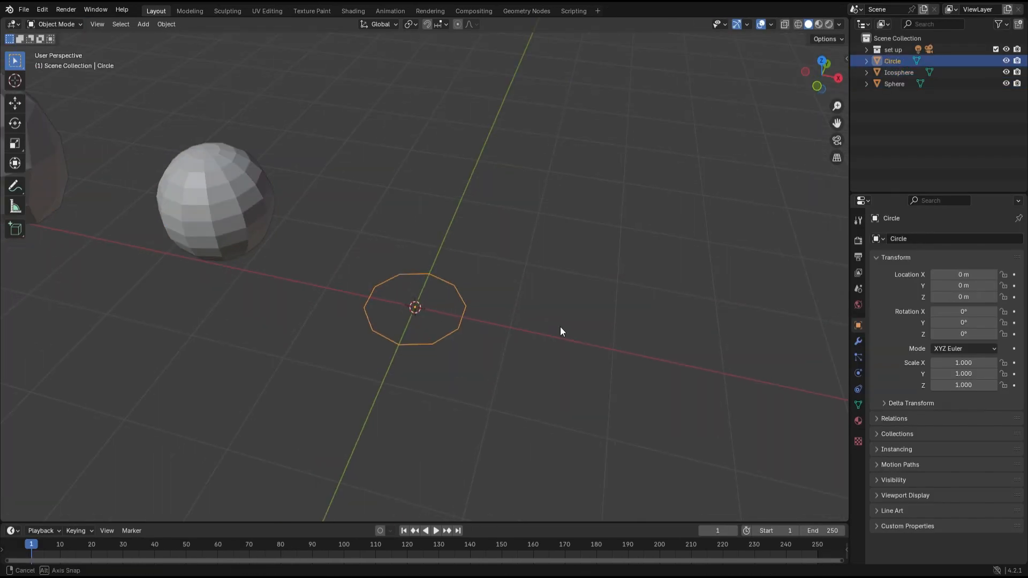
pyautogui.press('Tab')
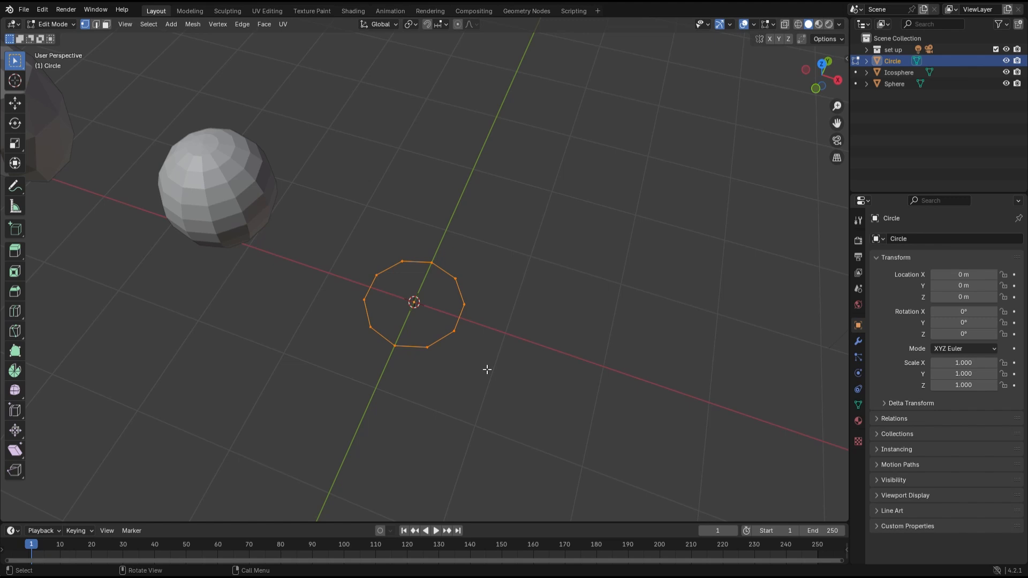
pyautogui.click(148, 25)
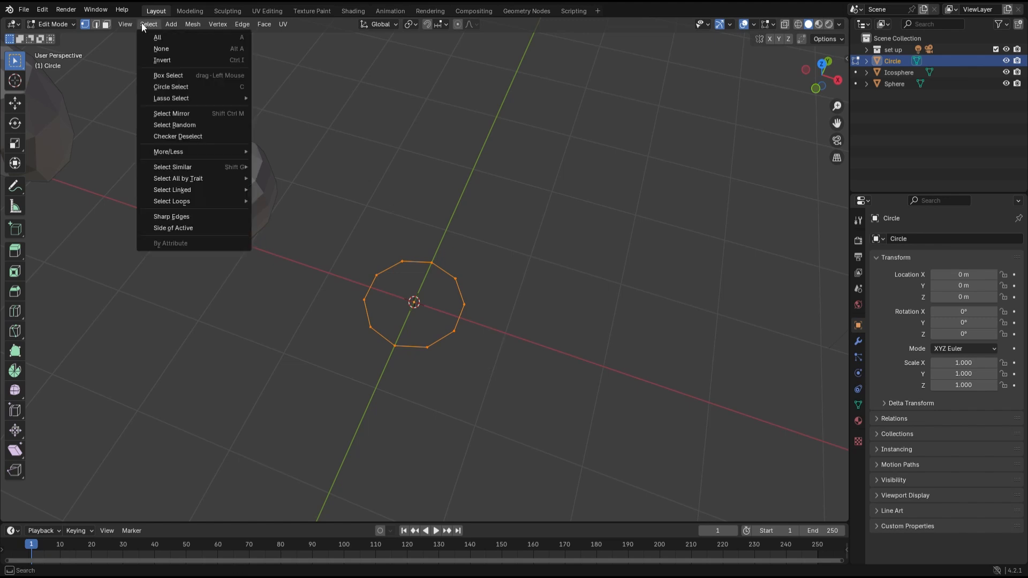
pyautogui.click(177, 136)
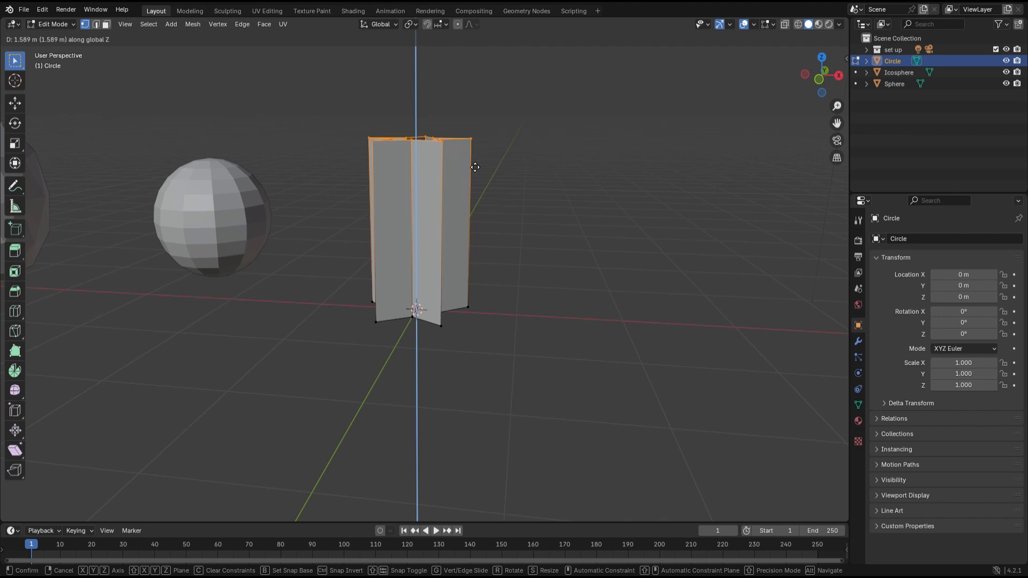
# - Extrude the star outline upward into a column and add many horizontal loop cuts
pyautogui.click(472, 138)
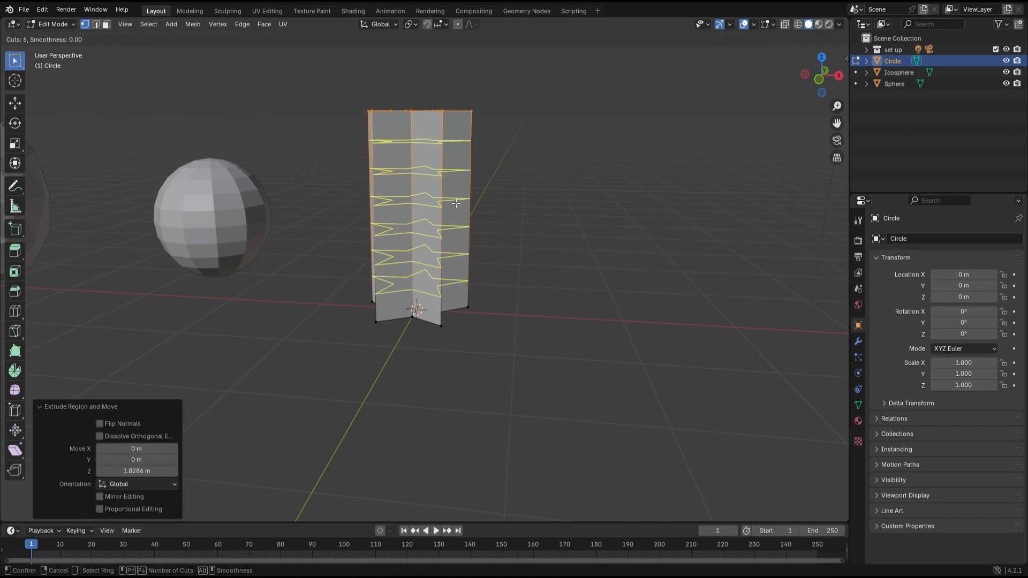
pyautogui.scroll(3)
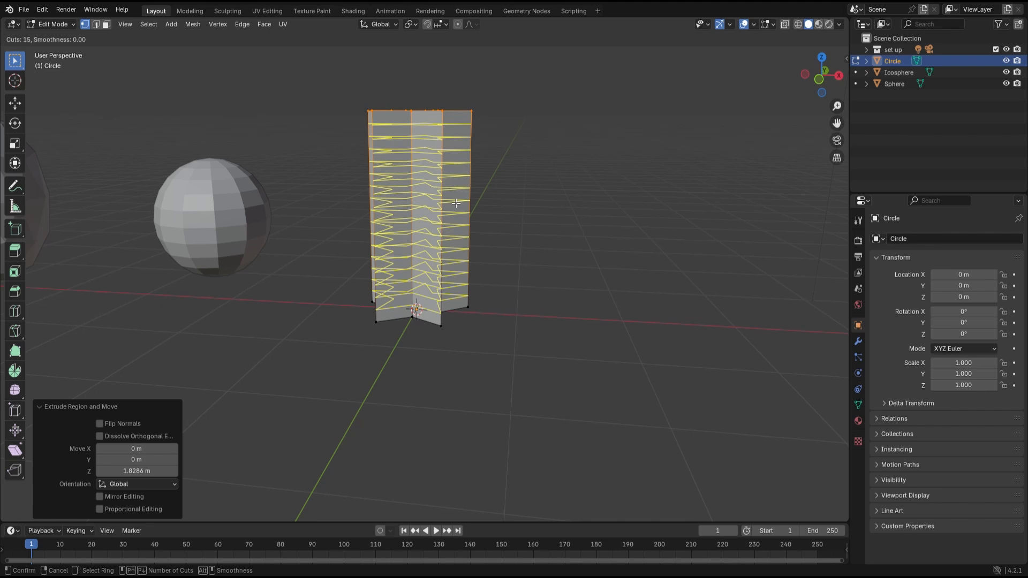
pyautogui.press('Tab')
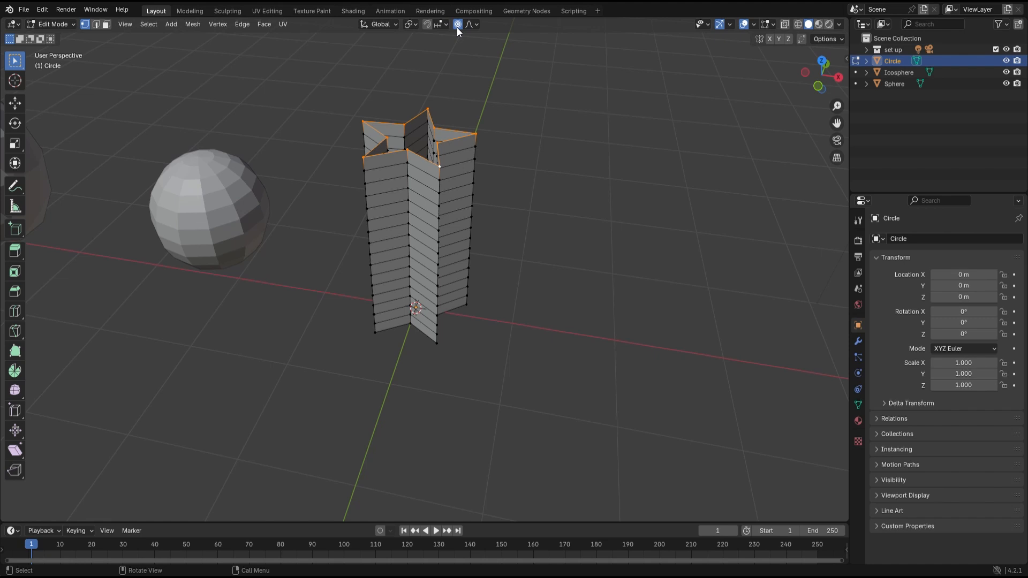
pyautogui.press('s')
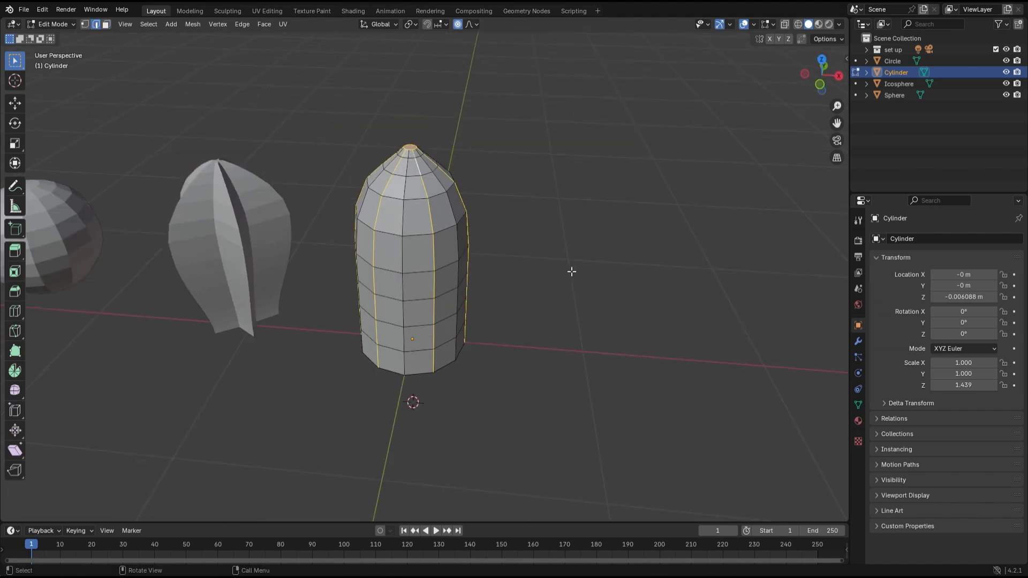
# - Finish pointing the cylinder's top and apply scale to all four cactus shapes
pyautogui.press('s')
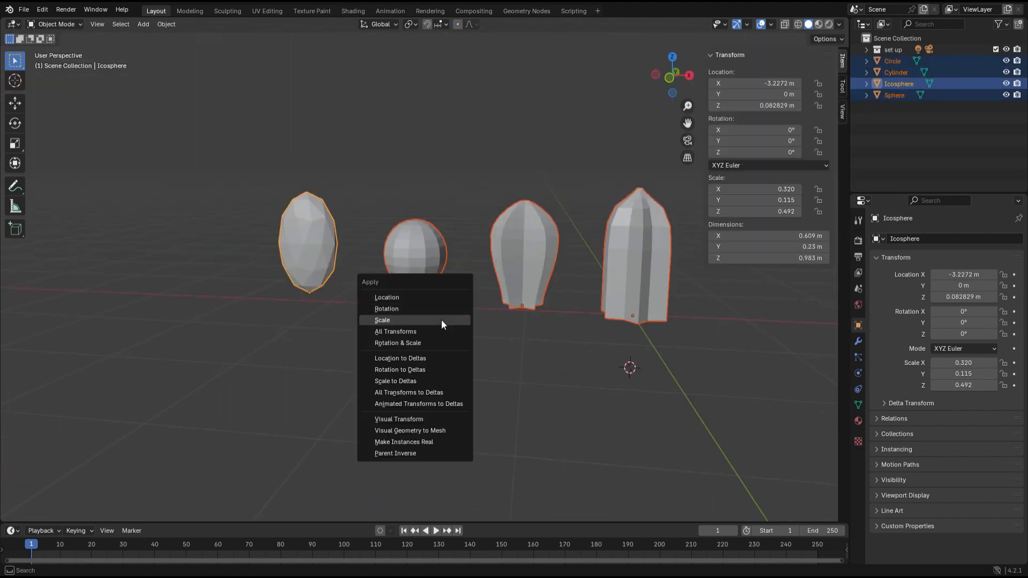
pyautogui.click(381, 320)
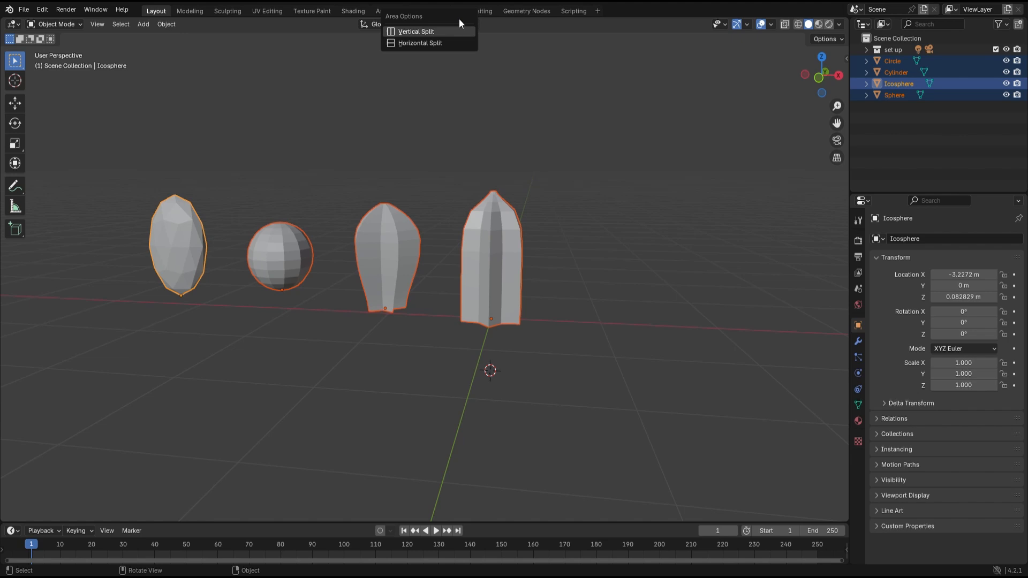
# - Split the viewport vertically and make the new area a Geometry Node Editor
pyautogui.click(415, 31)
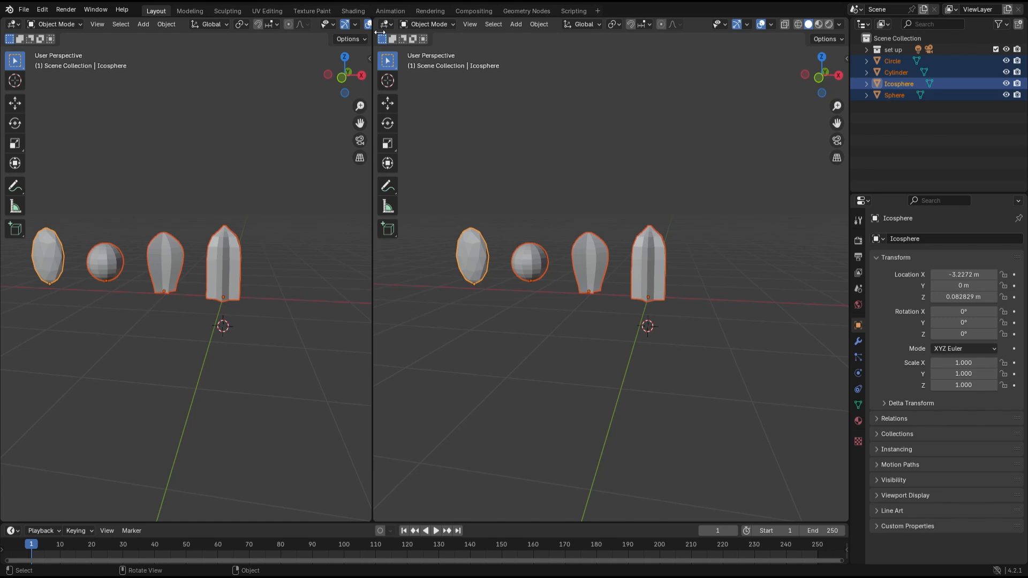
pyautogui.click(383, 25)
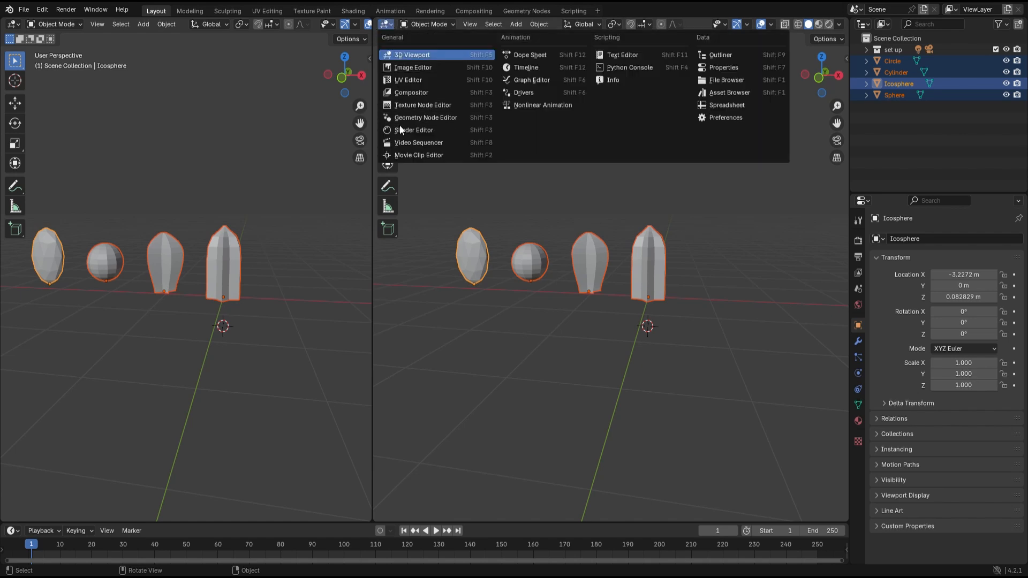
pyautogui.moveTo(401, 121)
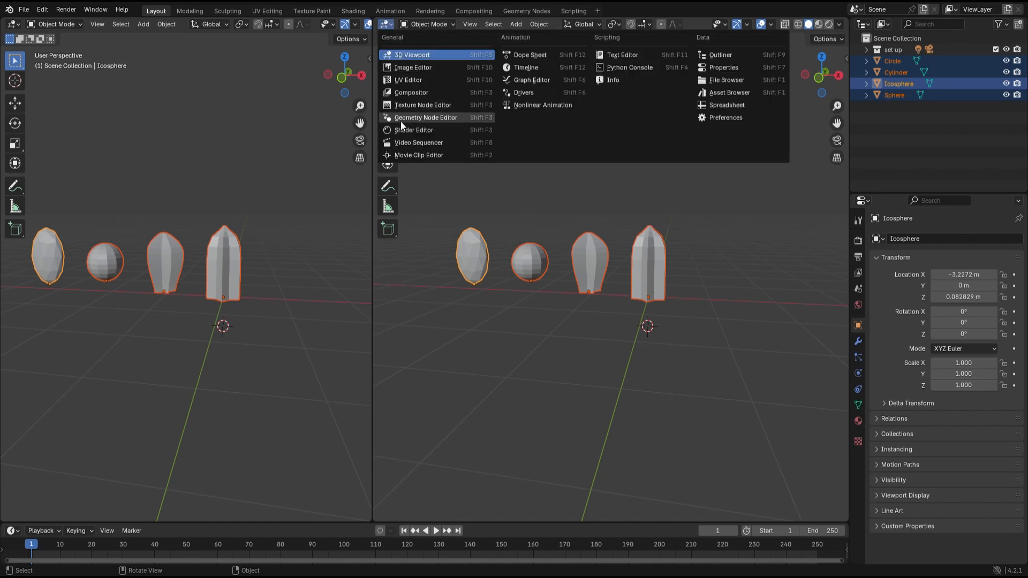
pyautogui.click(425, 117)
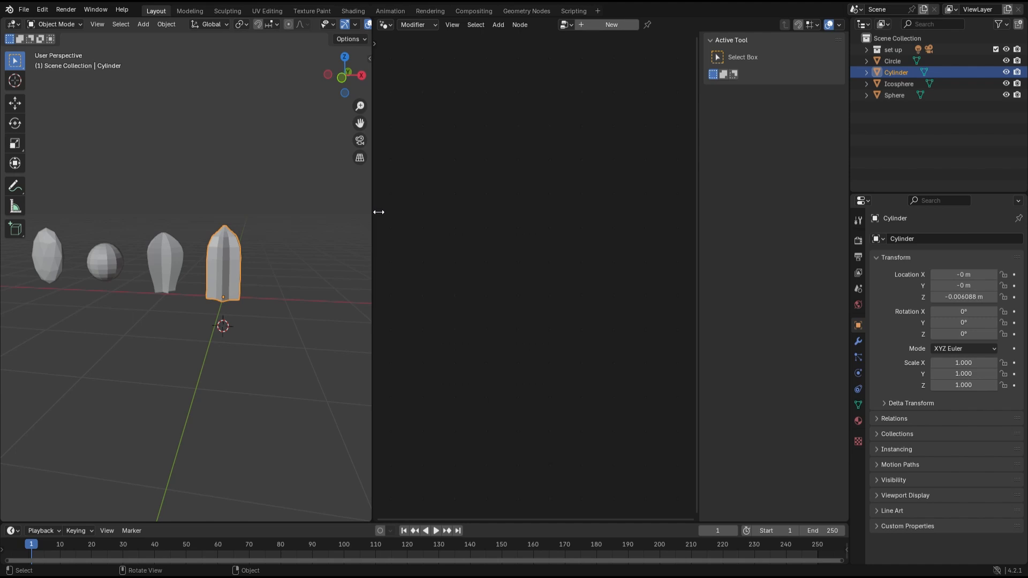
pyautogui.moveTo(721, 127)
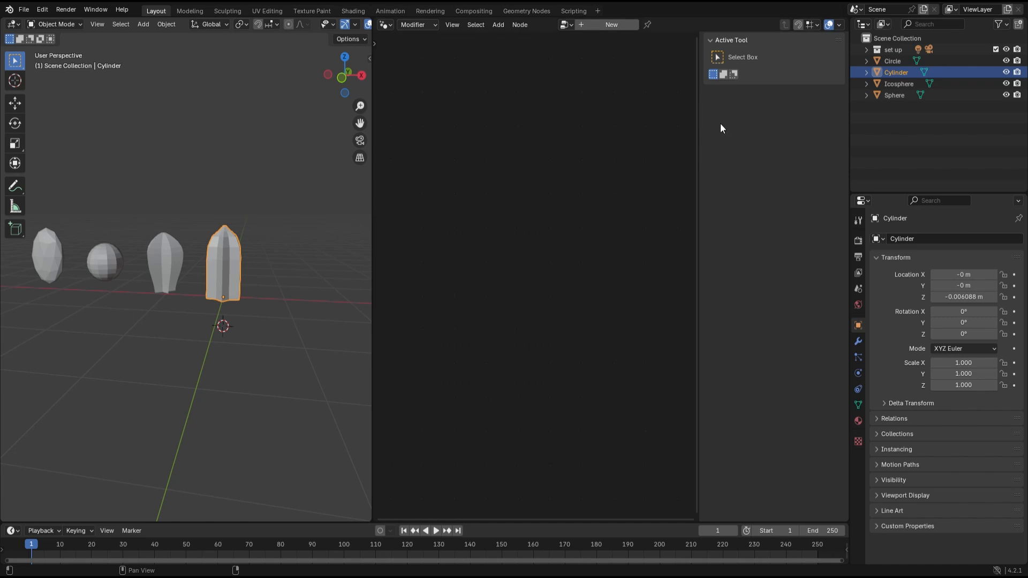
pyautogui.moveTo(708, 171)
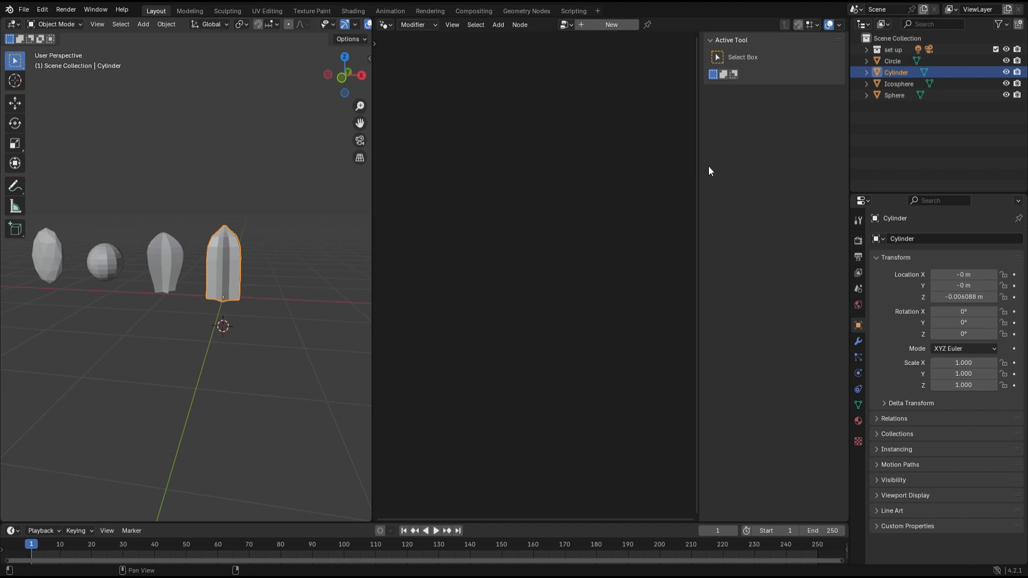
# - Create a new Geometry Nodes tree named Cactus Spines on the cylinder's modifier stack
pyautogui.click(857, 341)
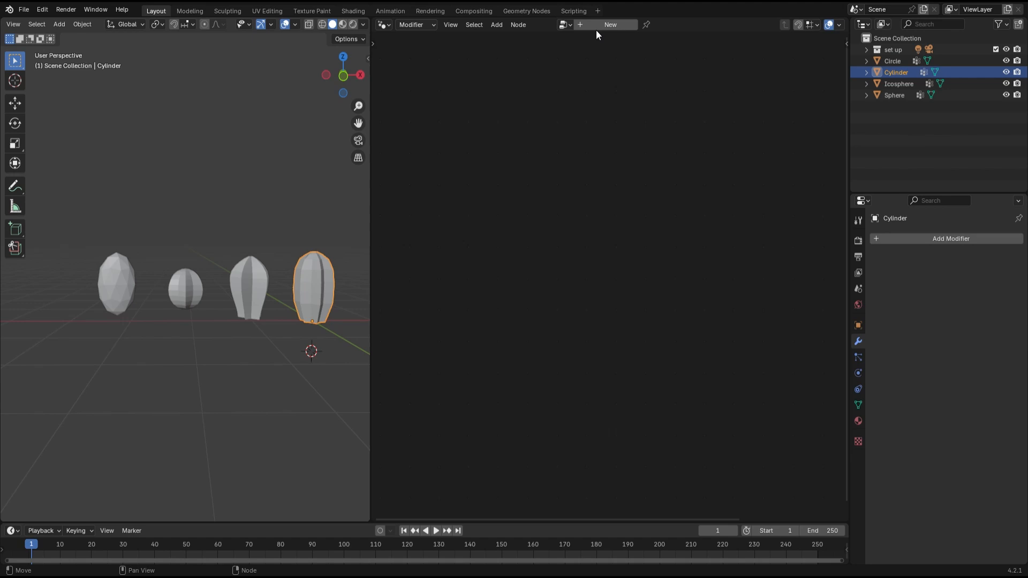
pyautogui.click(608, 25)
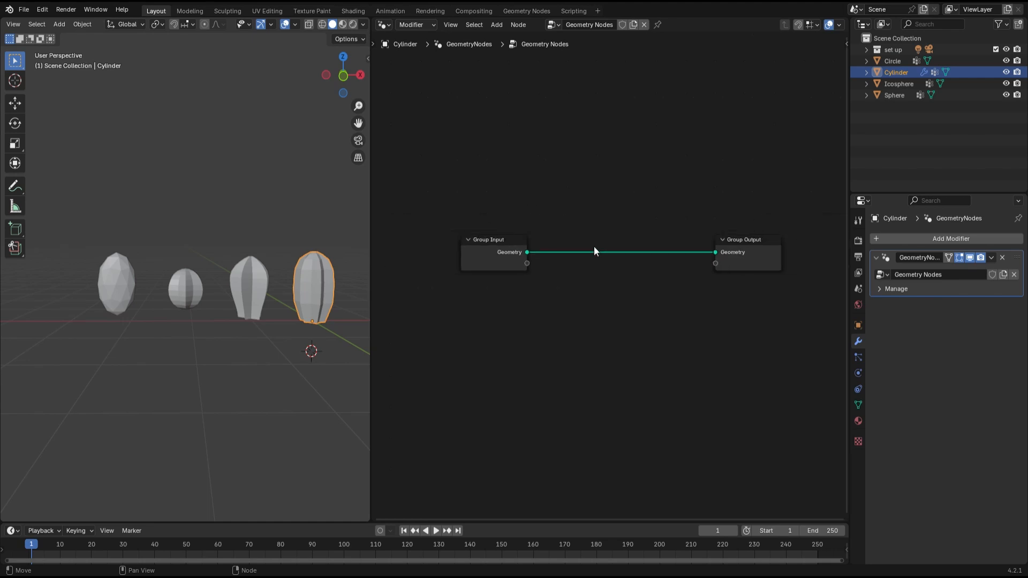
pyautogui.scroll(-3)
pyautogui.write('Cactus Spines')
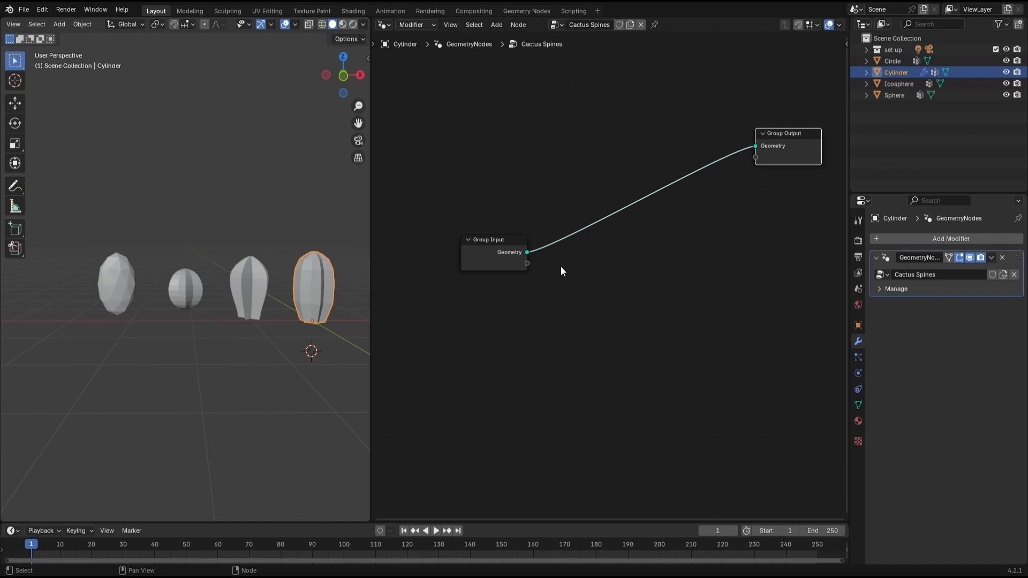
# - Search 'Ins' and add an Instance on Points node fed by the Group Input geometry
pyautogui.press('shift+a')
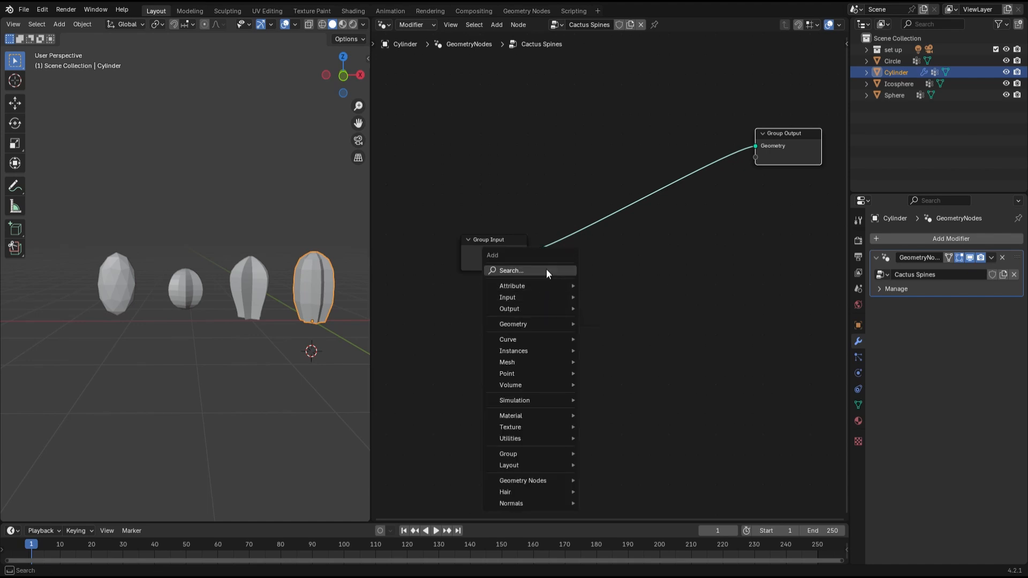
pyautogui.click(512, 270)
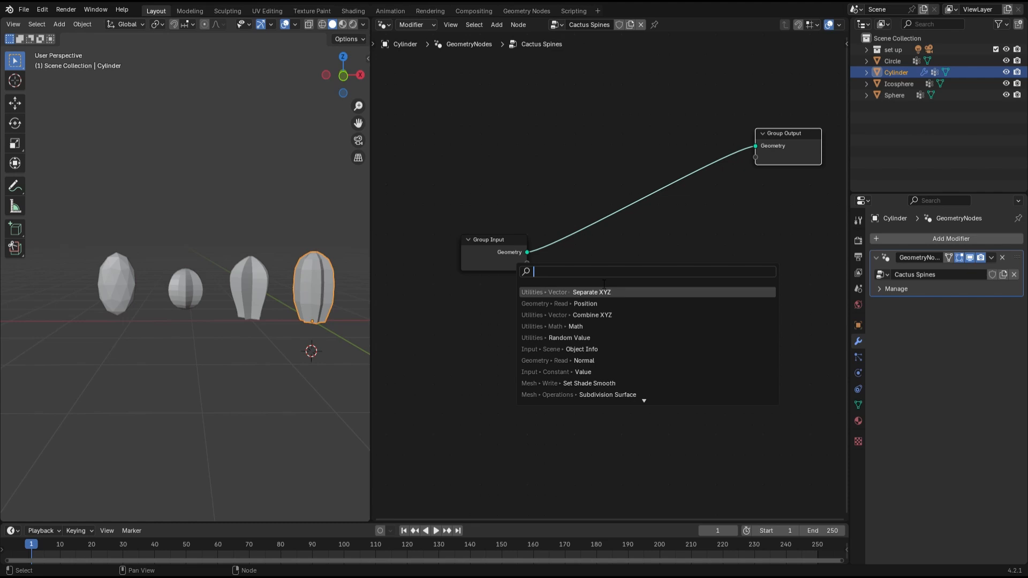
pyautogui.write('I')
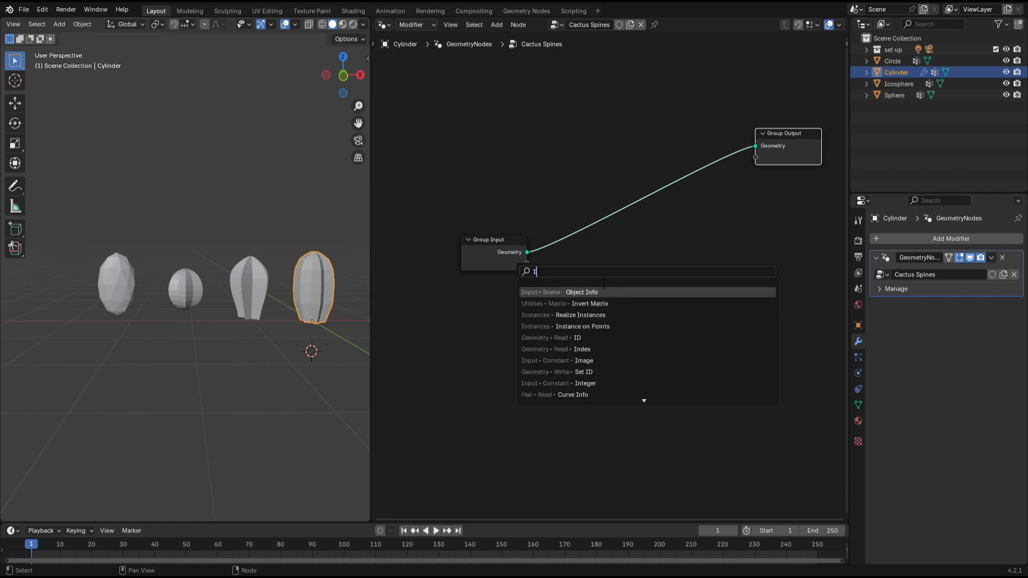
pyautogui.write('ns')
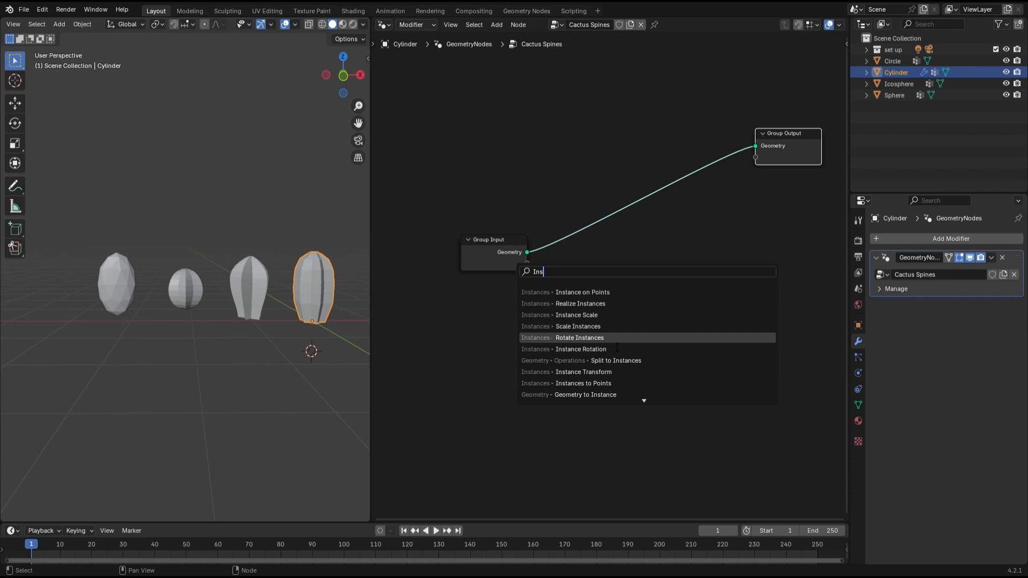
pyautogui.click(582, 291)
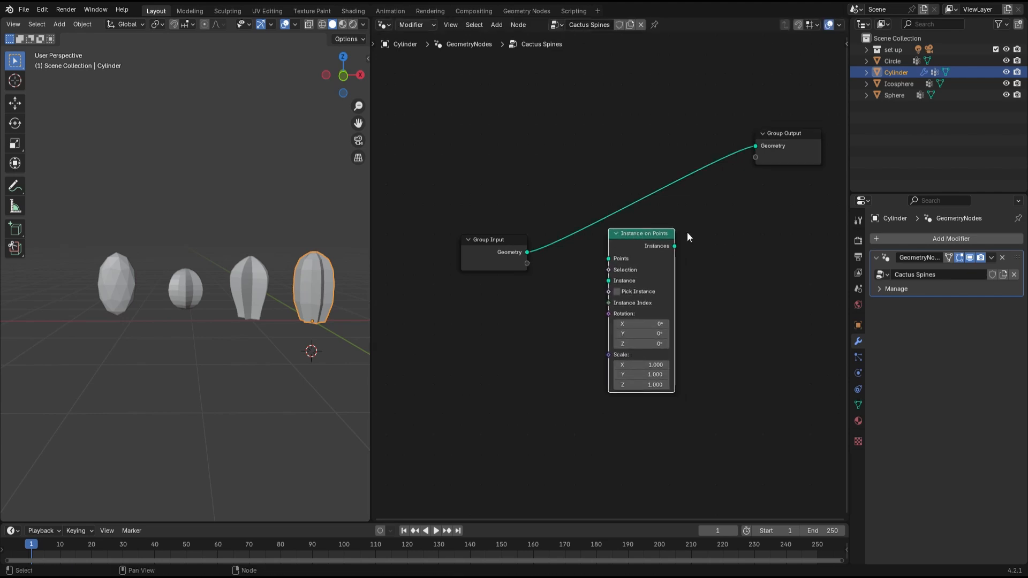
pyautogui.click(496, 24)
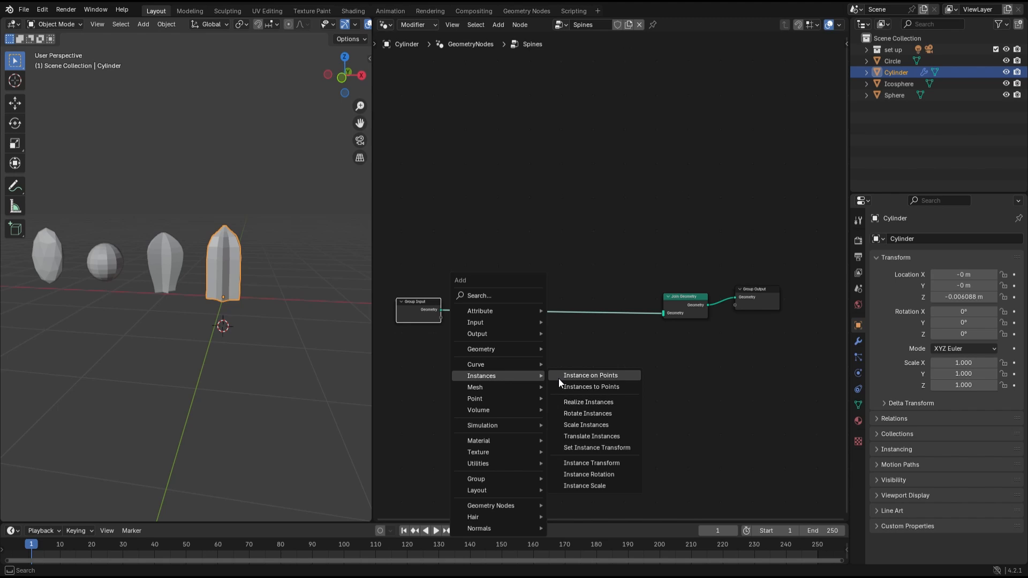
pyautogui.click(590, 375)
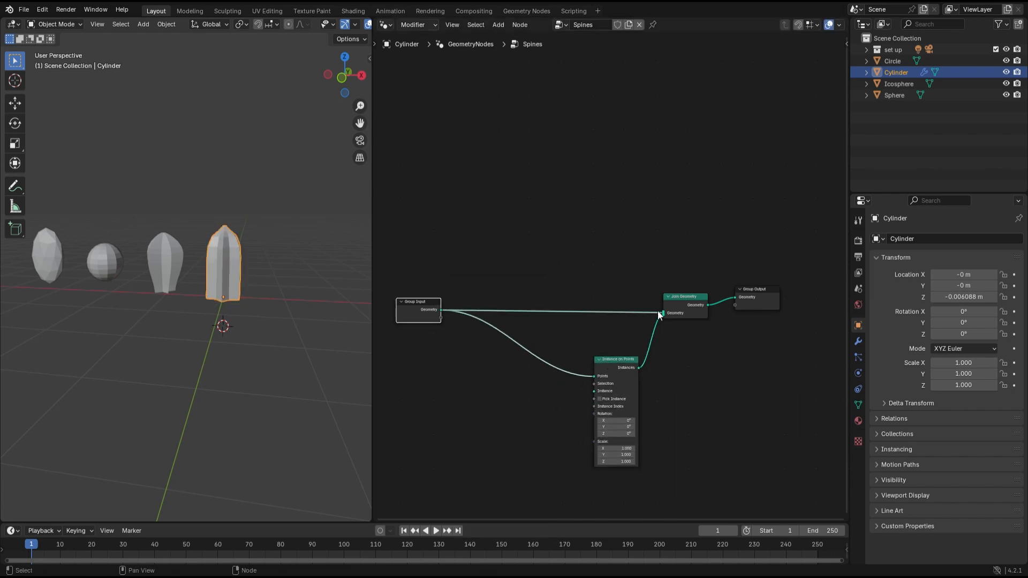
# - Instance a thin four-sided cone as spines, rotated along surface normals via Normal and Align Rotation to Vector
pyautogui.press('Tab')
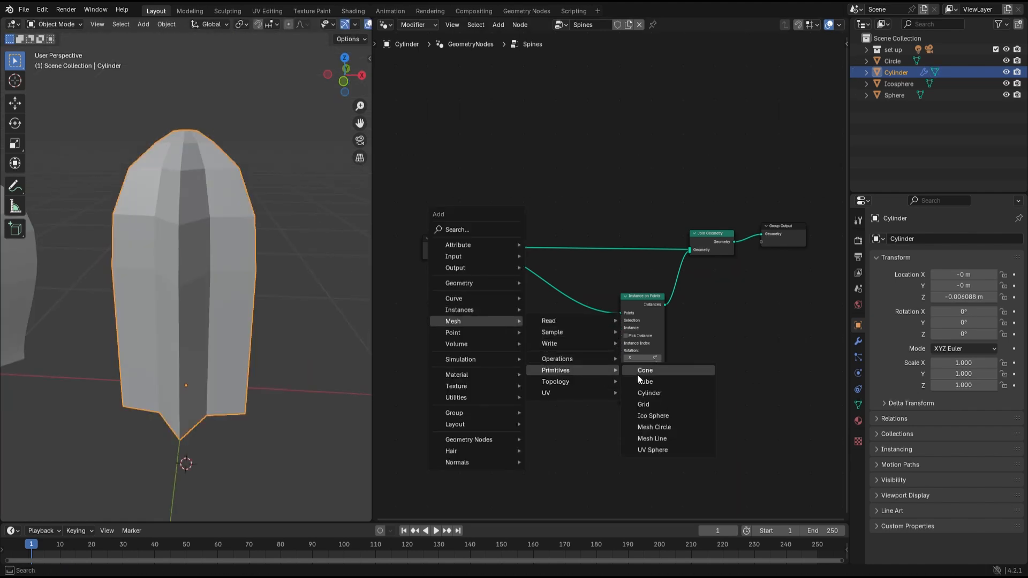
pyautogui.click(645, 369)
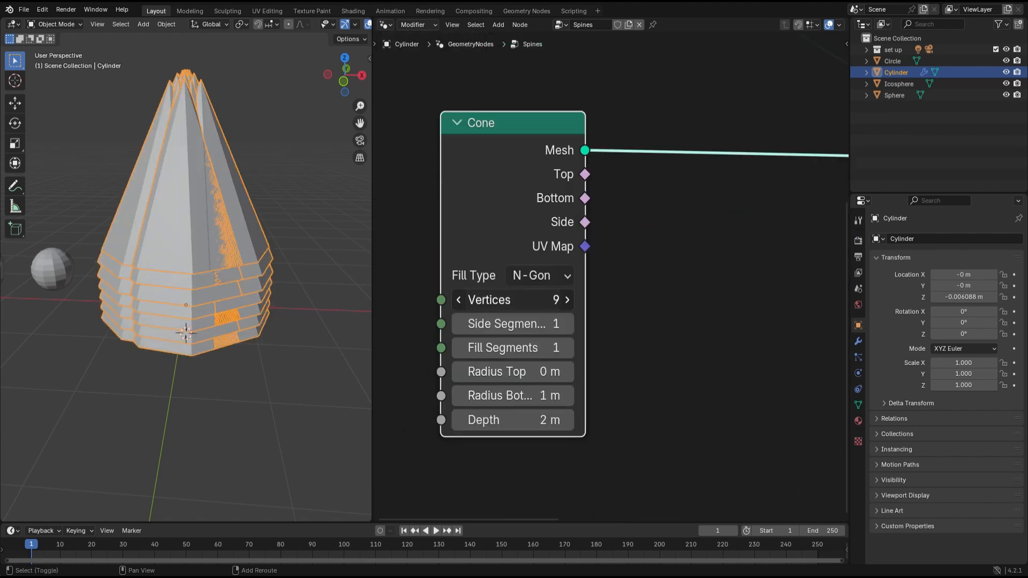
pyautogui.click(457, 299)
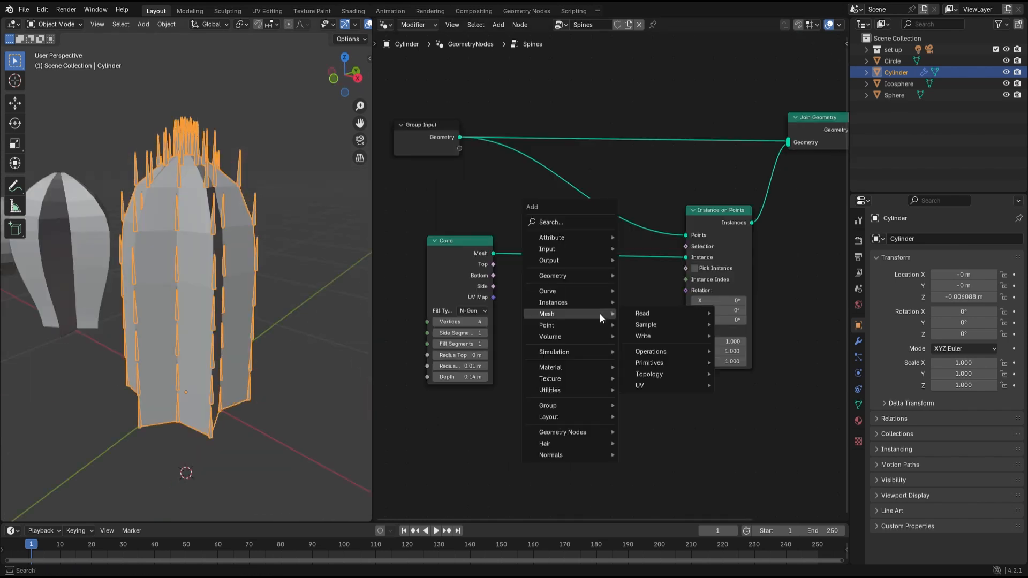
pyautogui.click(550, 221)
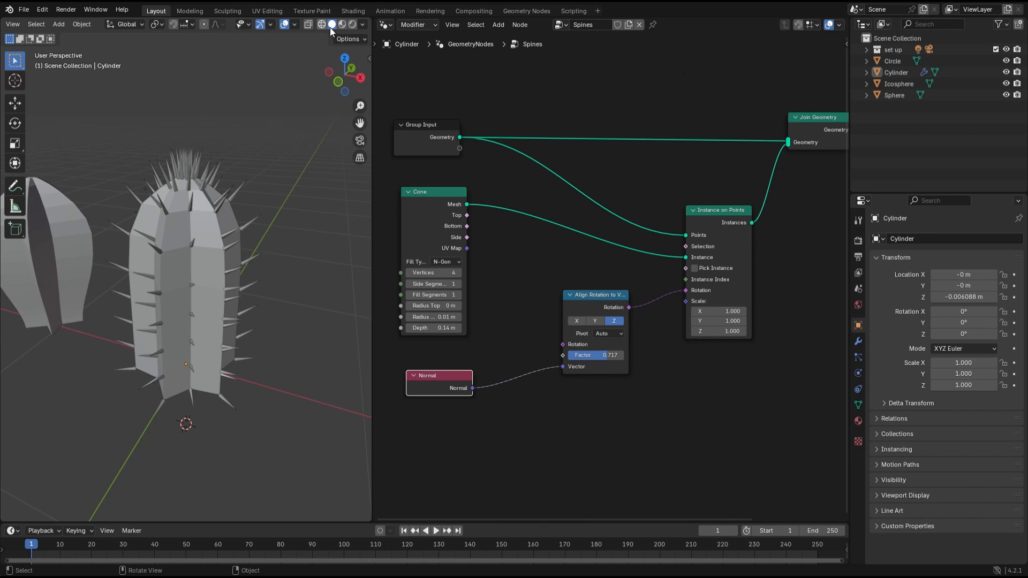
# - Connect Instance on Points' Selection to the Group Input so it shows in the modifier panel
pyautogui.press('Tab')
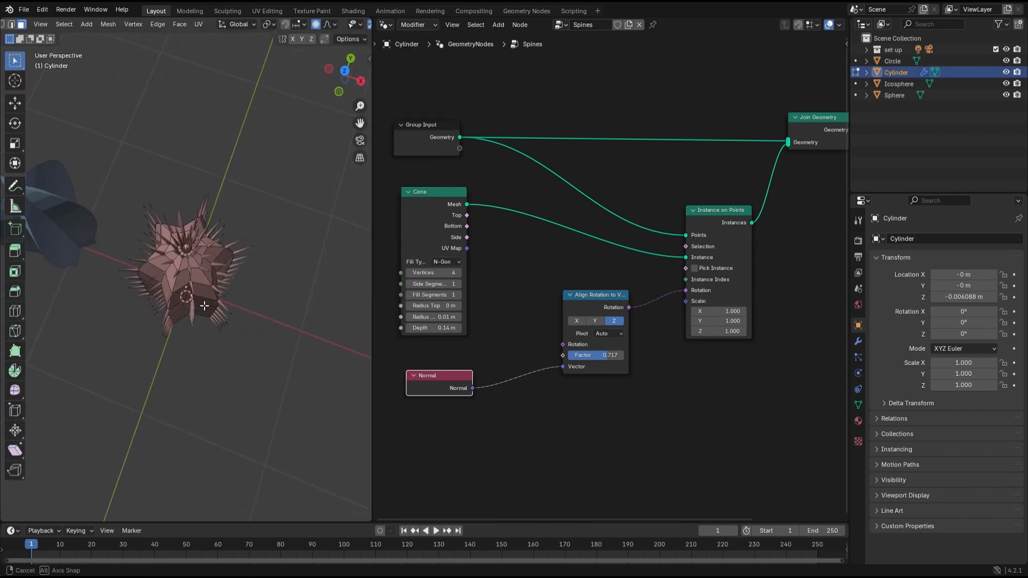
pyautogui.click(858, 404)
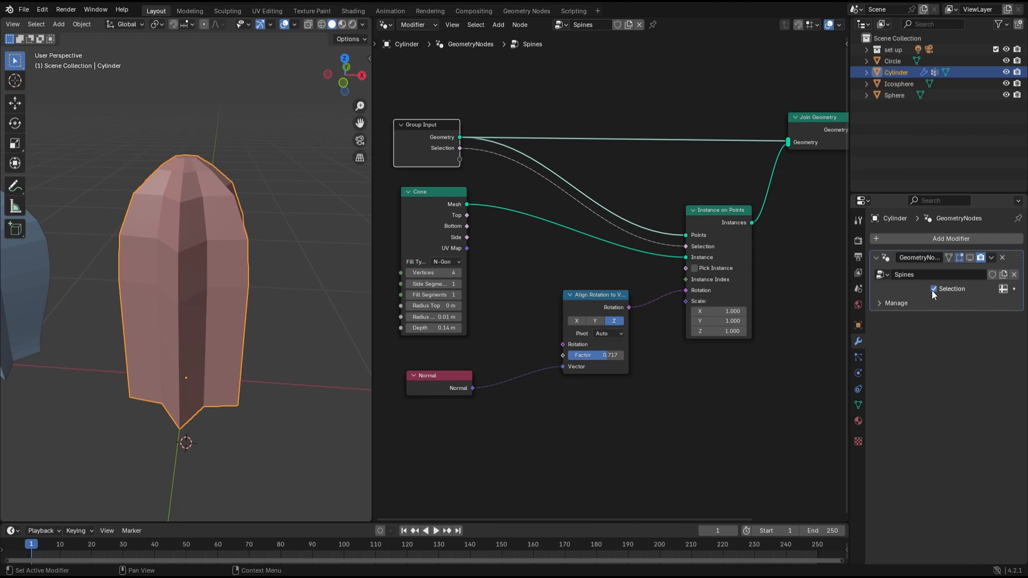
# - Set the modifier's Selection input to the 'outer edges' vertex group attribute
pyautogui.click(951, 288)
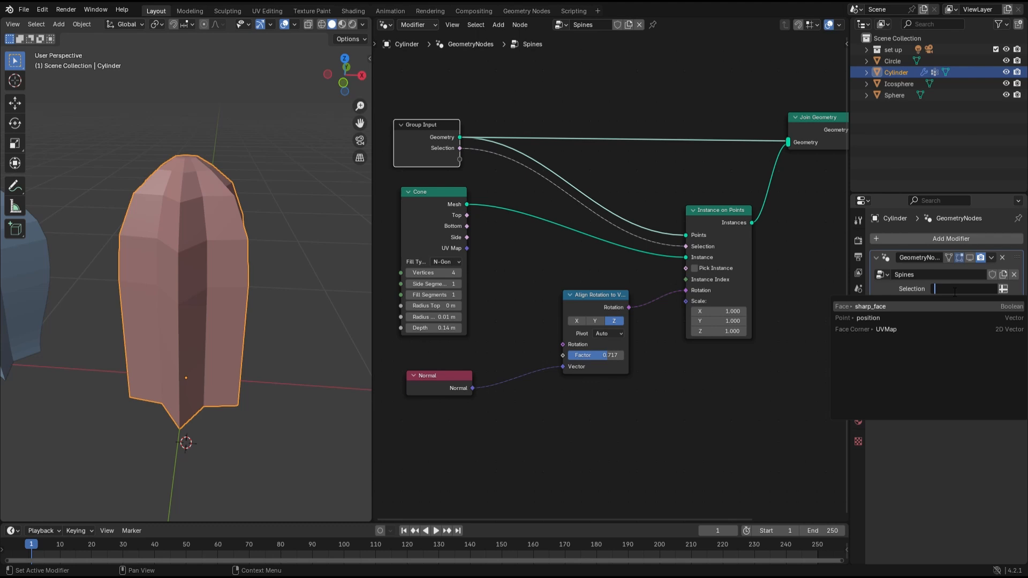
pyautogui.write('outer edges')
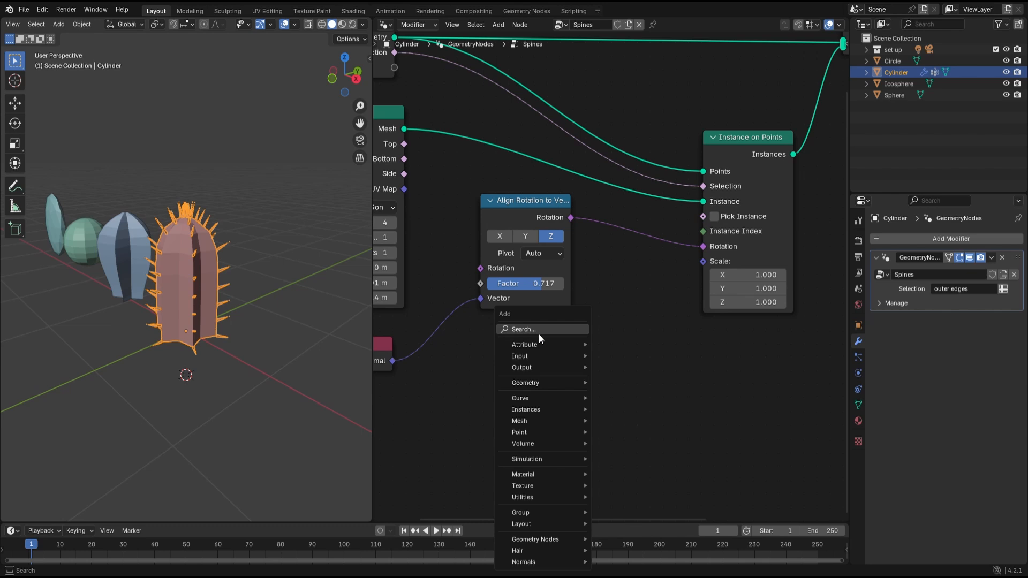
# - Drive spine scale from value nodes through Combine XYZ and subdivide the spine cone for slender spikes
pyautogui.write('co')
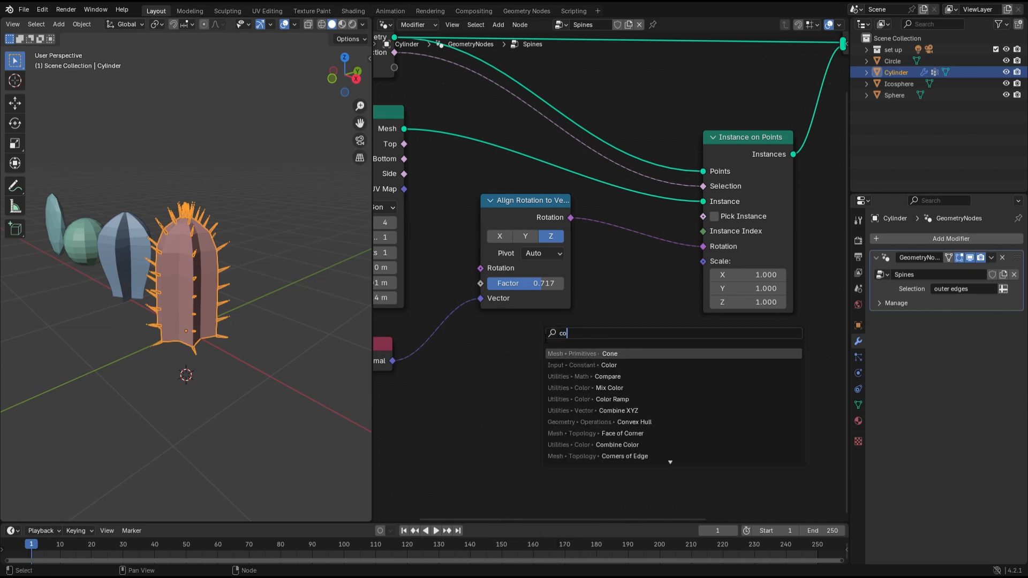
pyautogui.click(617, 410)
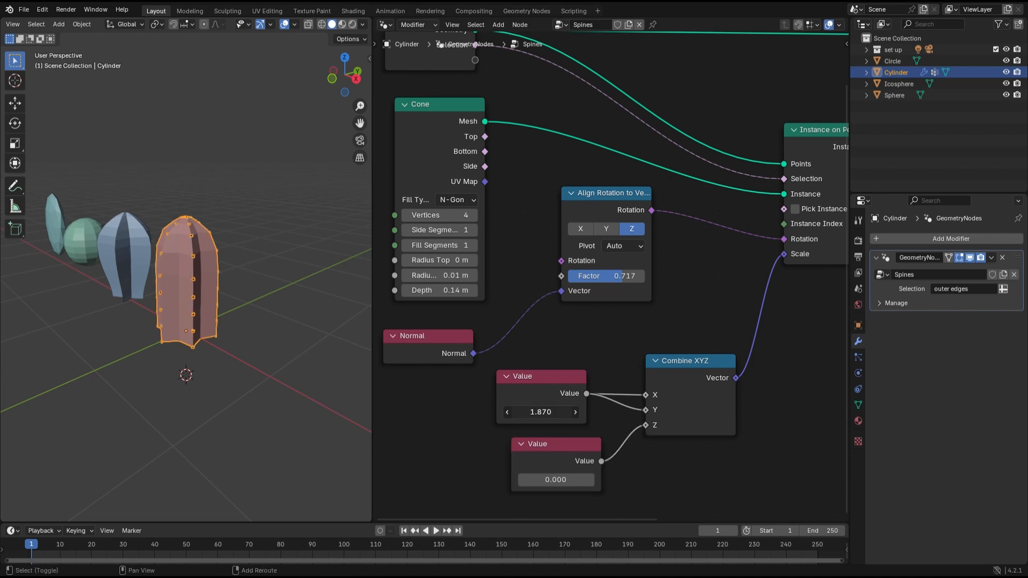
pyautogui.click(555, 480)
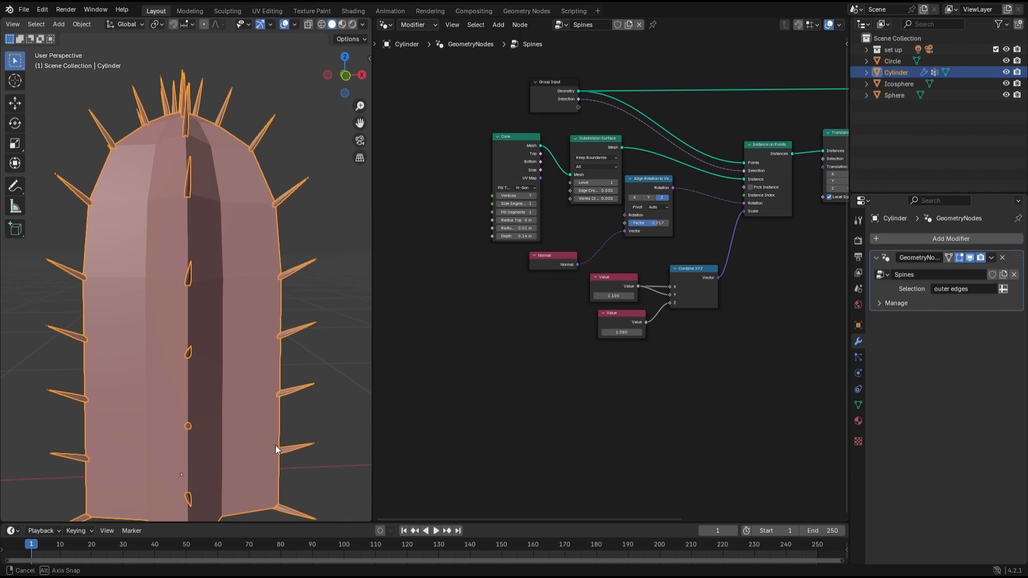
# - Enter Edit Mode on the cactus Cylinder and adjust its mesh
pyautogui.press('Tab')
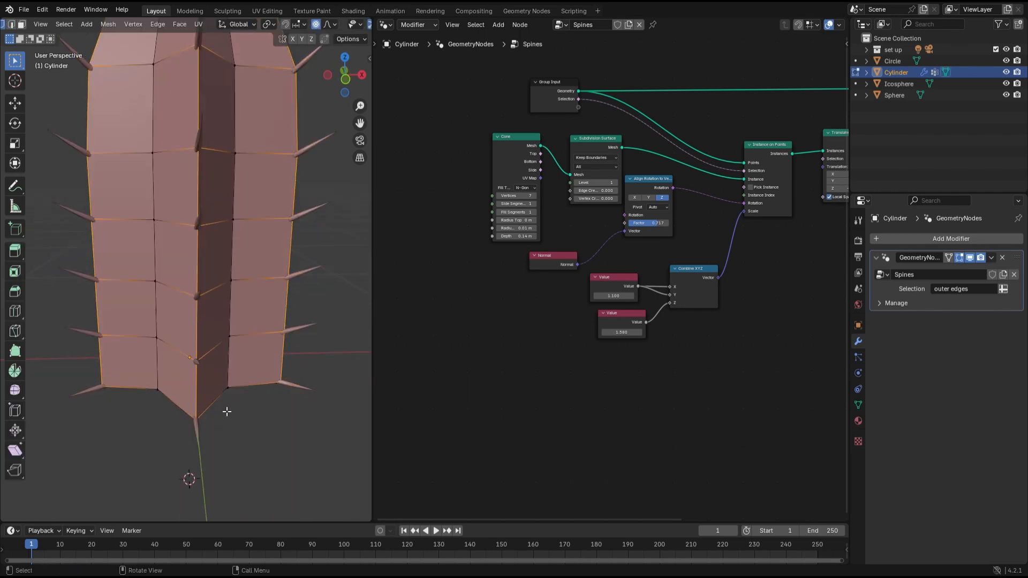
pyautogui.moveTo(197, 263); pyautogui.dragTo(197, 197)
pyautogui.write('s')
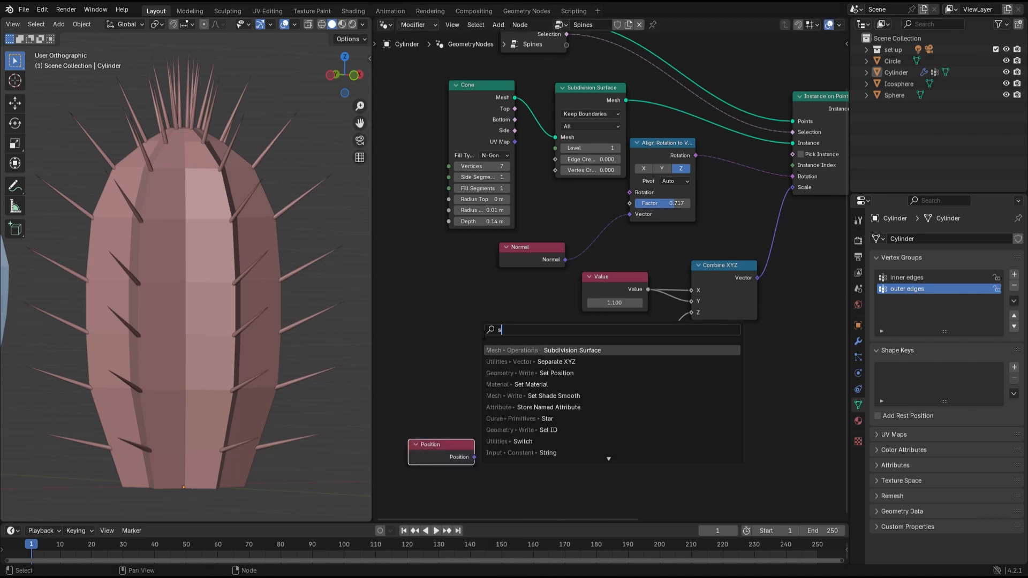
# - Drive spine Z scale from Position via Separate XYZ and a Math node, trying Logarithm and other operations
pyautogui.click(556, 361)
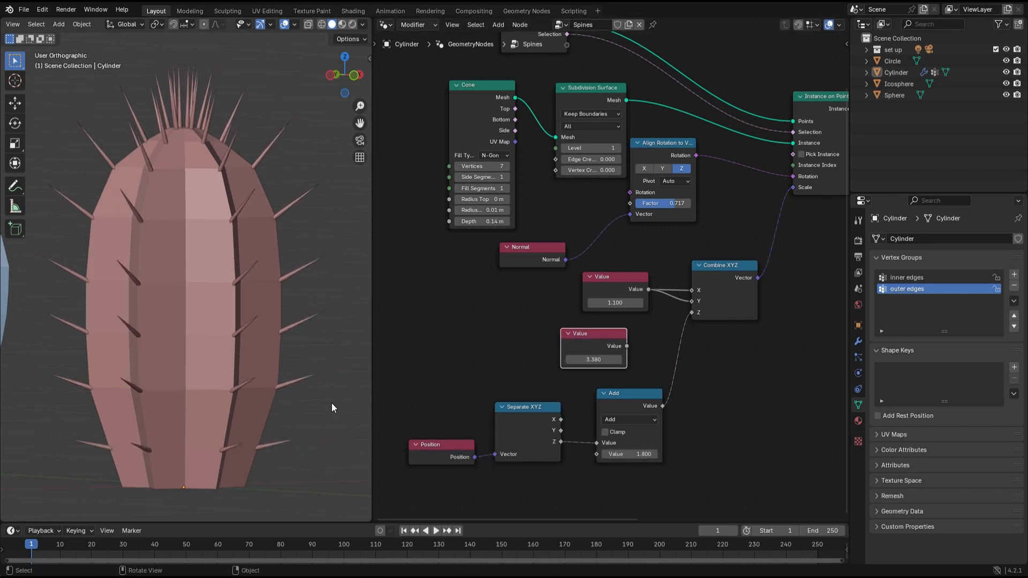
pyautogui.moveTo(572, 388)
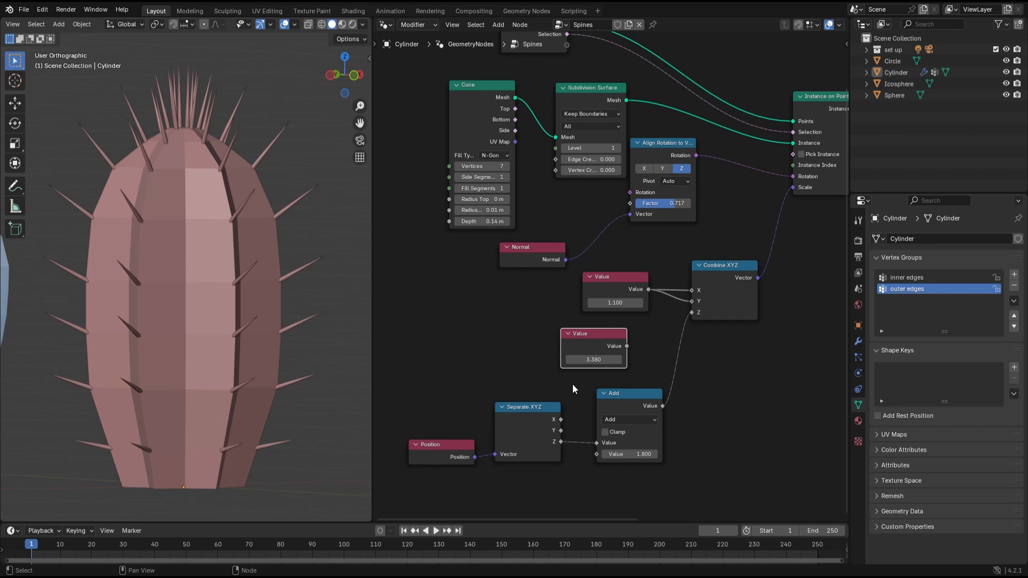
pyautogui.click(627, 419)
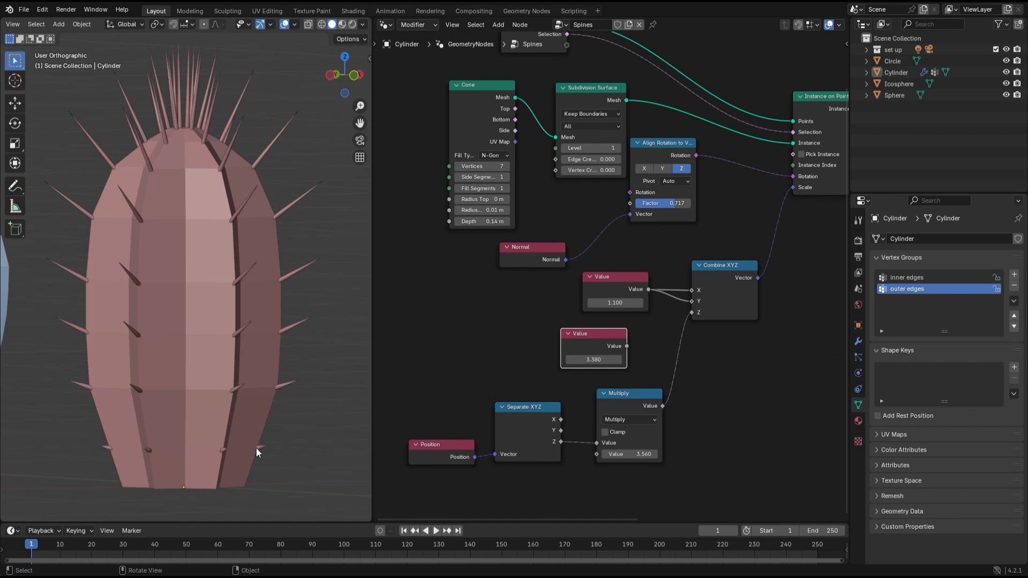
pyautogui.click(627, 419)
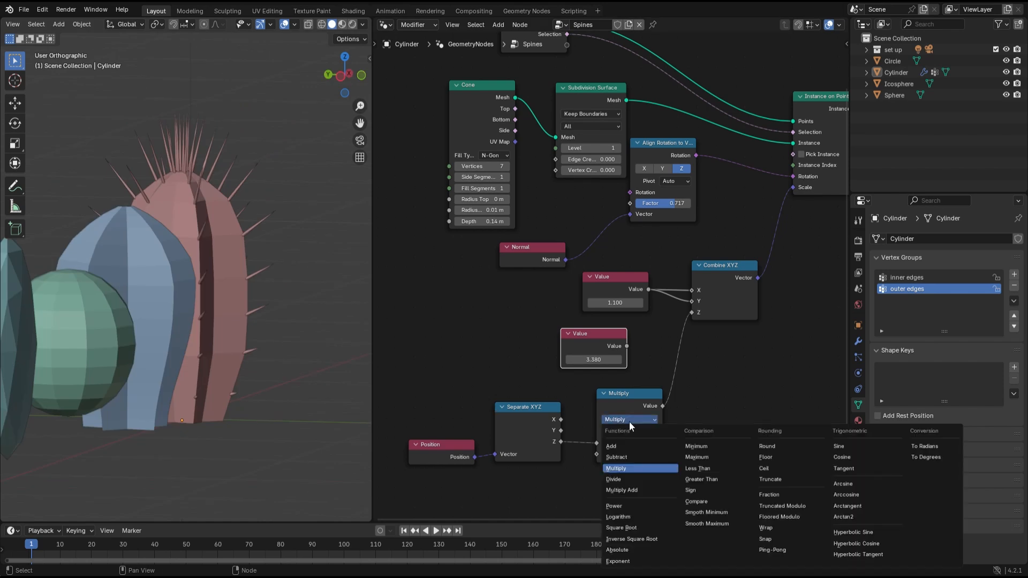
pyautogui.moveTo(630, 506)
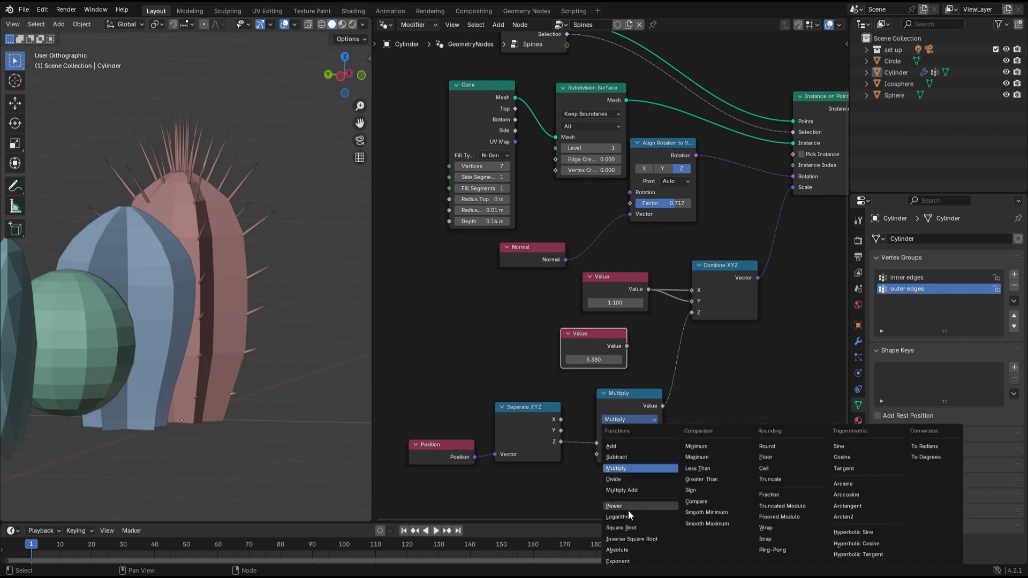
pyautogui.click(619, 516)
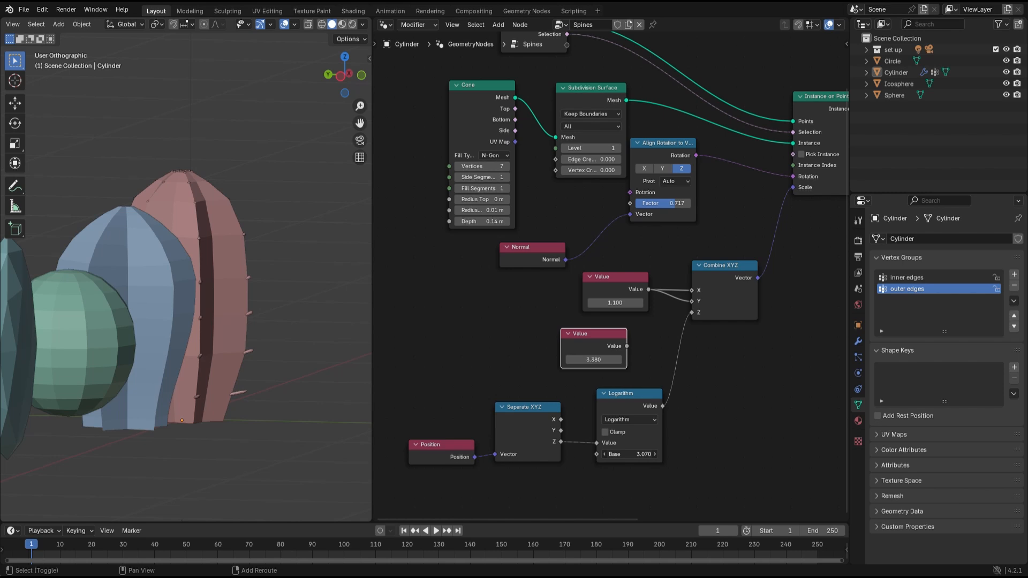
pyautogui.click(627, 420)
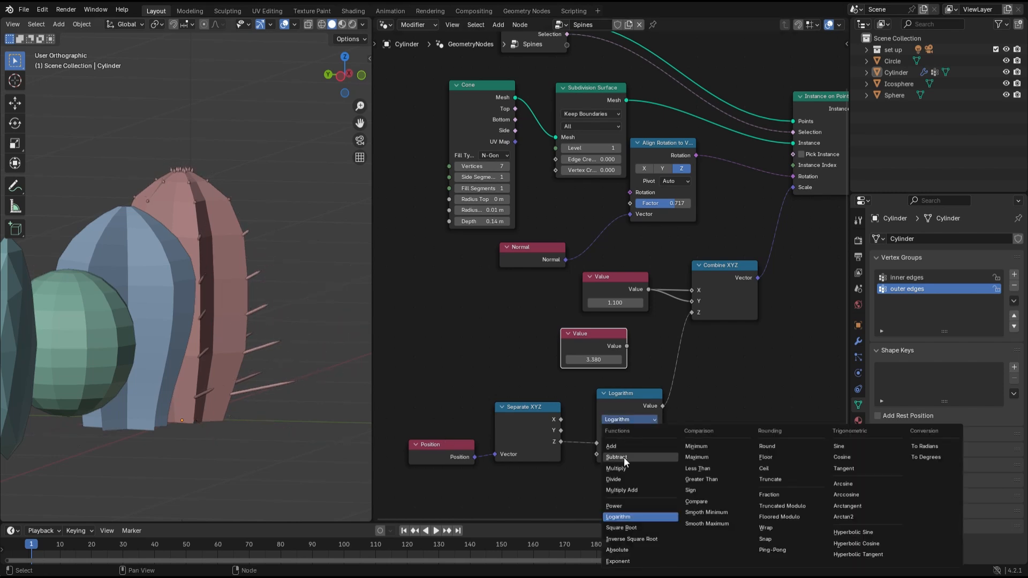
pyautogui.click(613, 506)
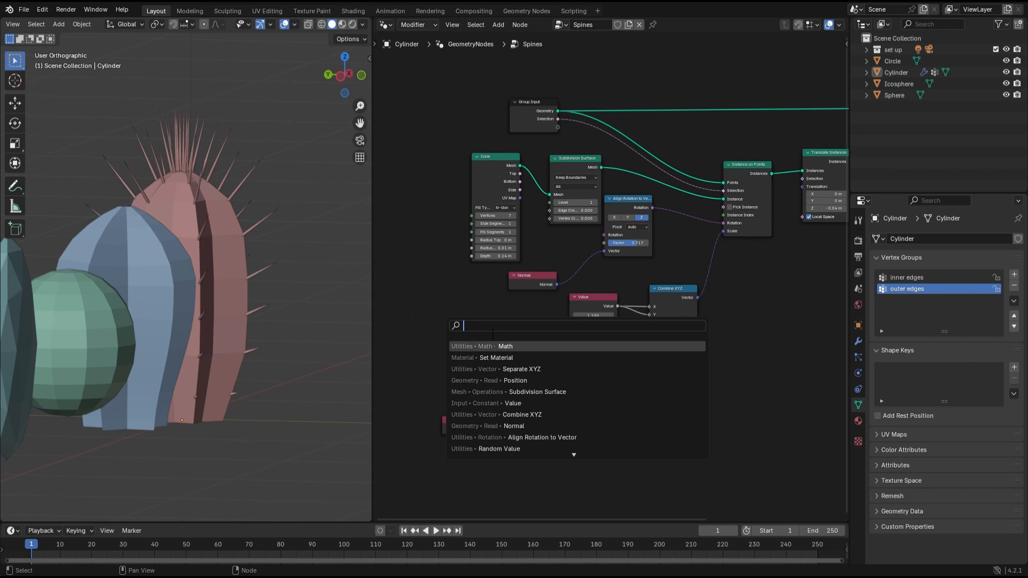
# - Insert a Subdivision Surface node for the cactus body before Join Geometry and set its level
pyautogui.click(499, 448)
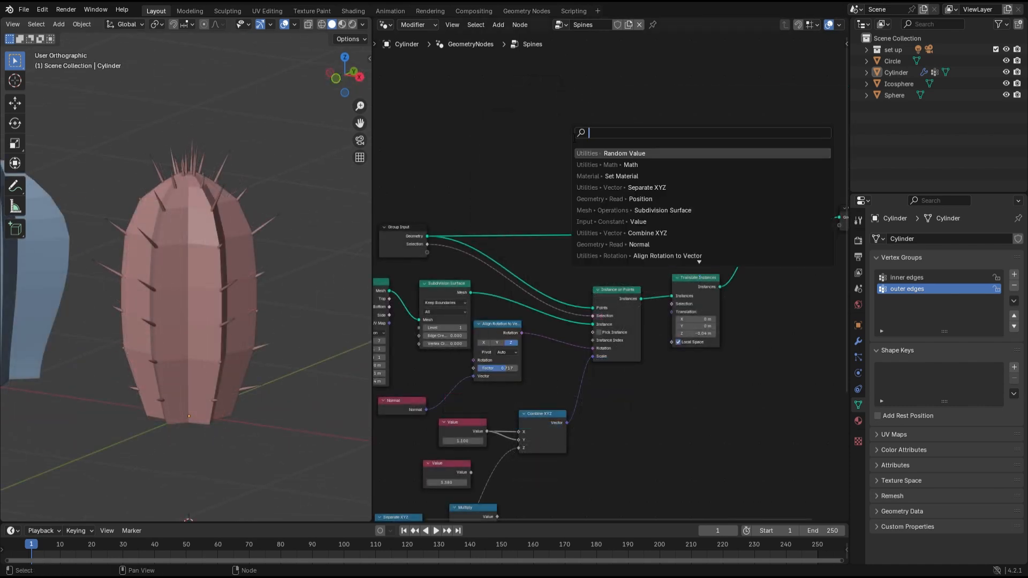
pyautogui.write('SUB')
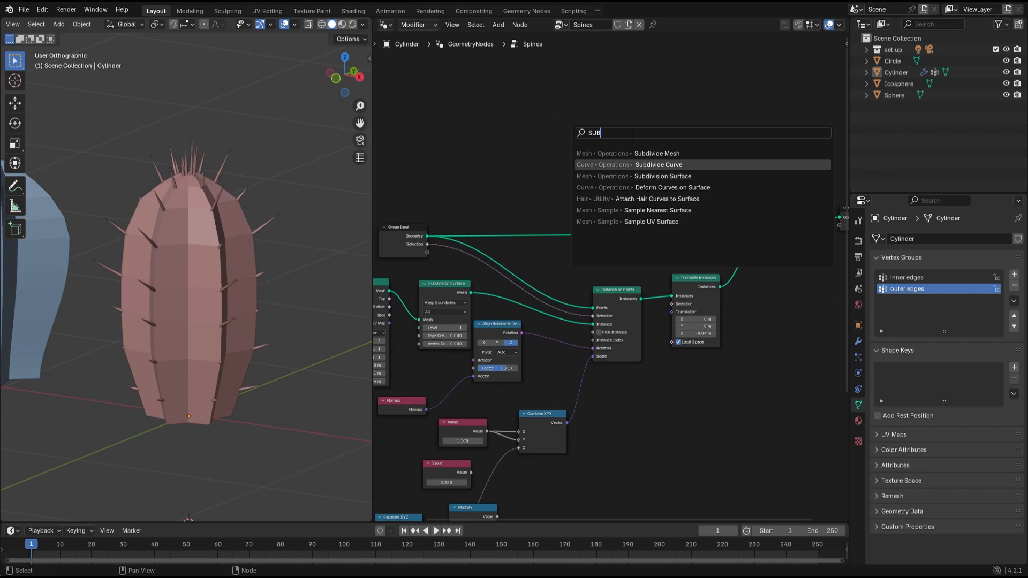
pyautogui.click(662, 175)
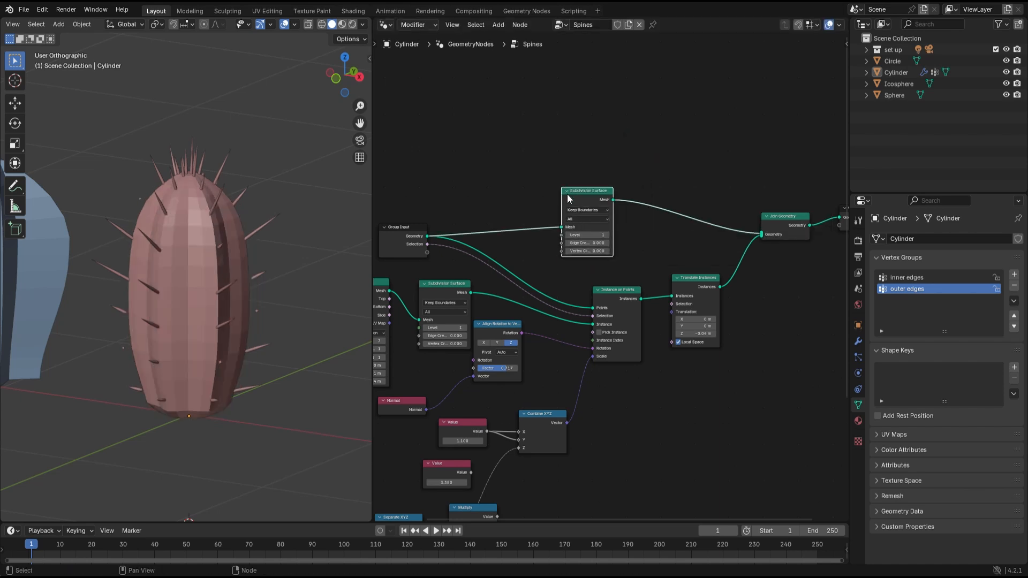
pyautogui.click(586, 234)
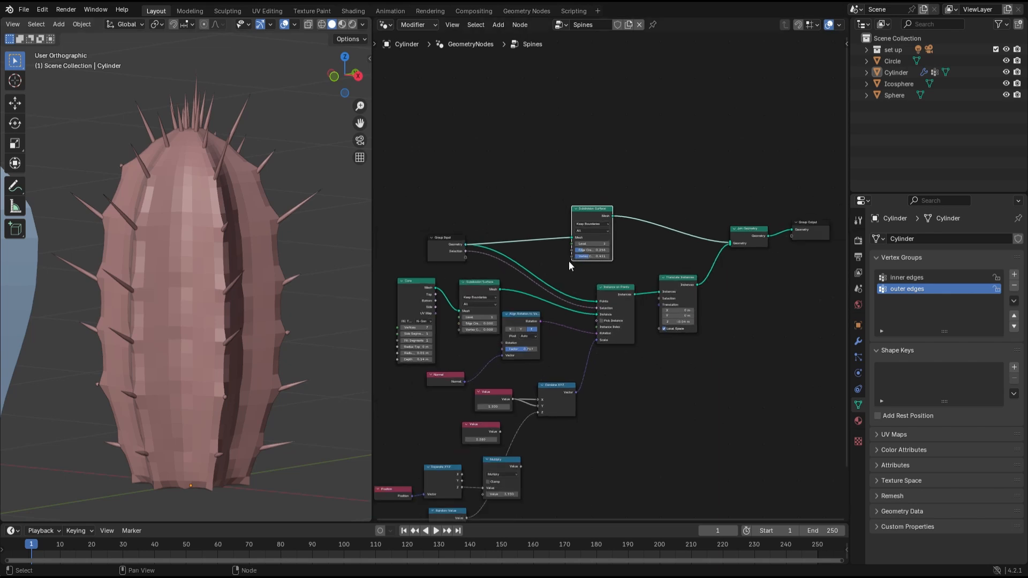
# - Insert a Set Shade Smooth node between Join Geometry and Group Output
pyautogui.write('se')
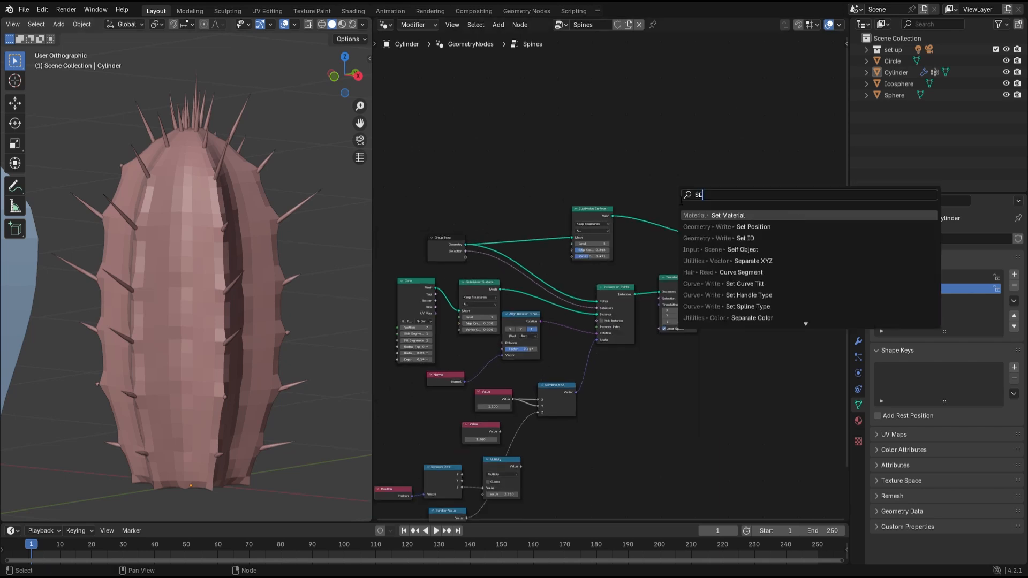
pyautogui.click(702, 215)
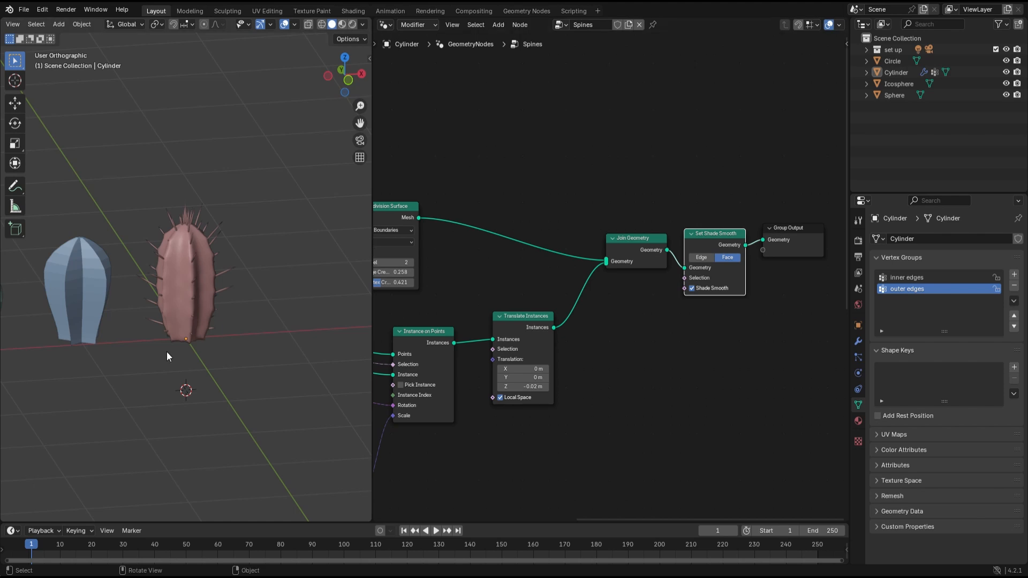
pyautogui.moveTo(121, 382)
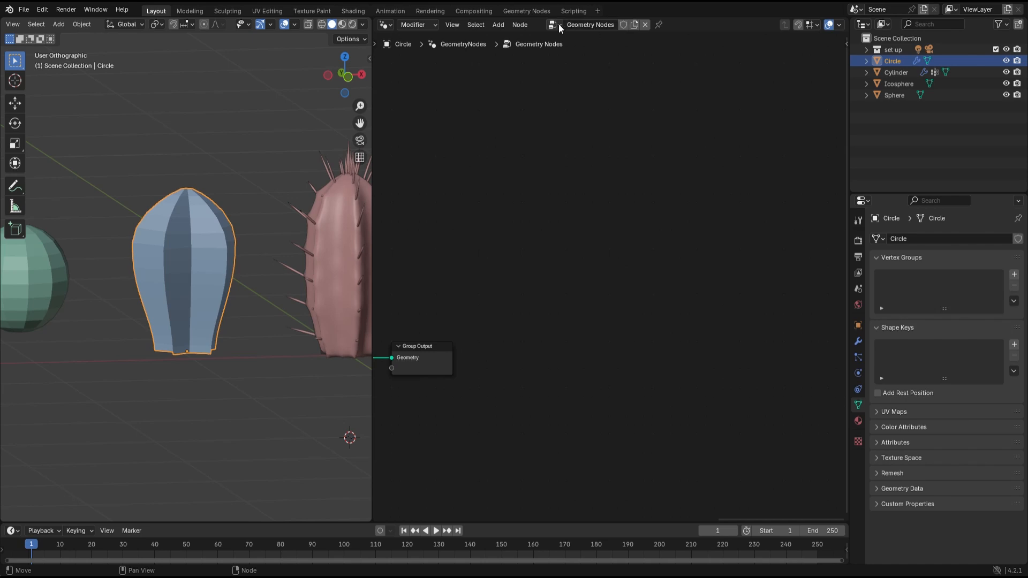
# - Assign the existing Spines node tree to the Circle cactus and return to Object Mode to see its spines
pyautogui.click(552, 25)
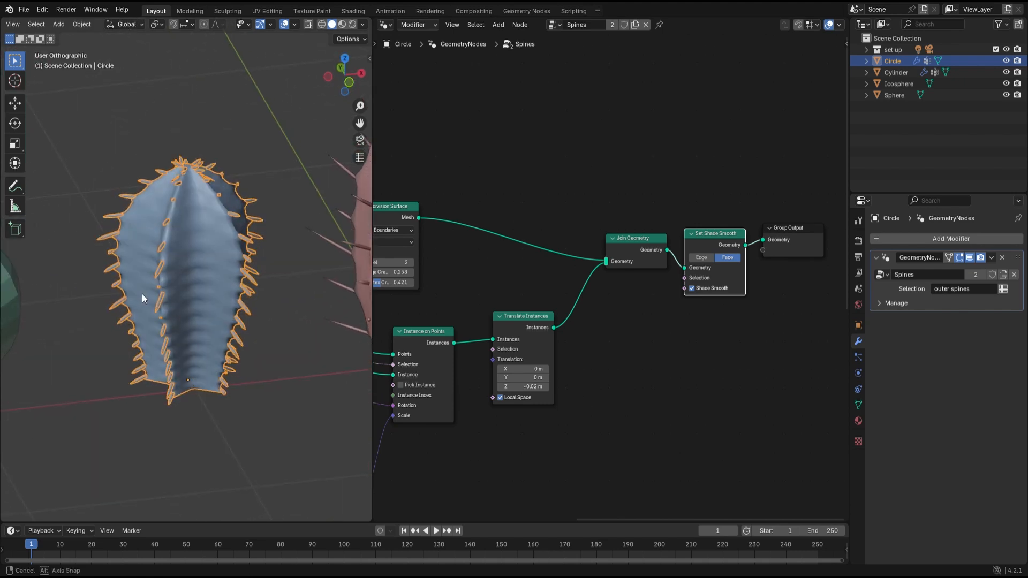
pyautogui.press('Tab')
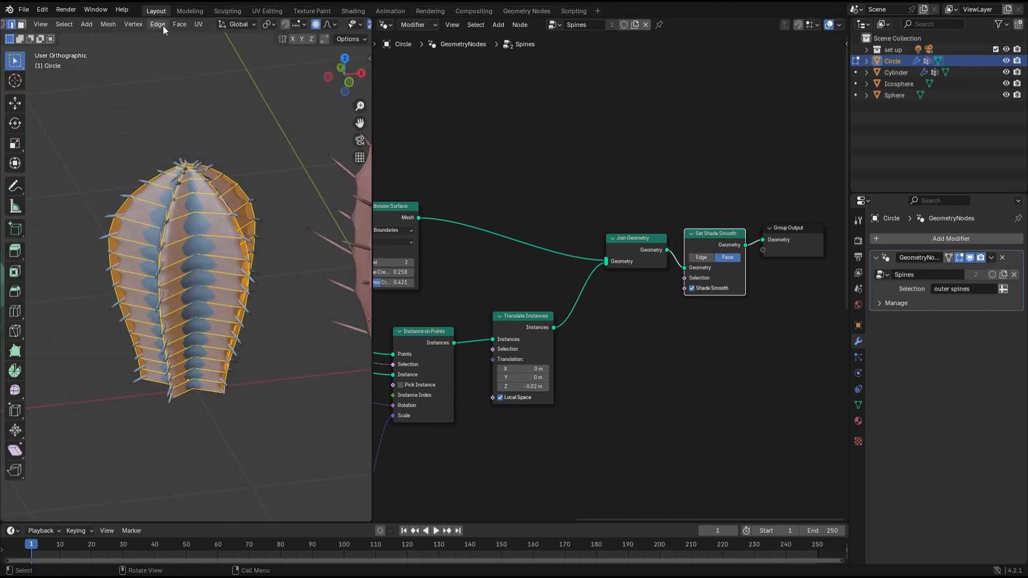
pyautogui.click(107, 25)
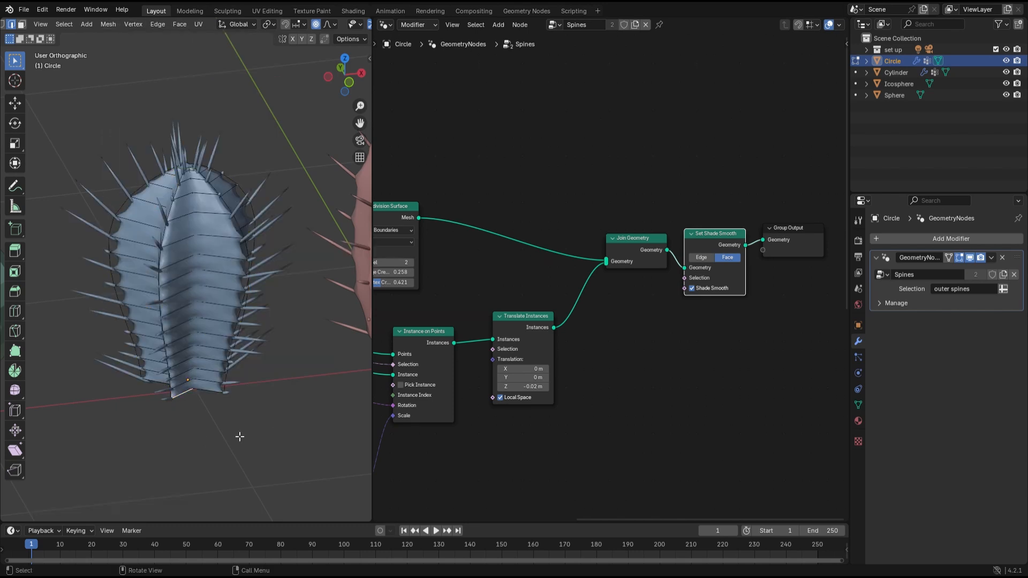
pyautogui.press('Tab')
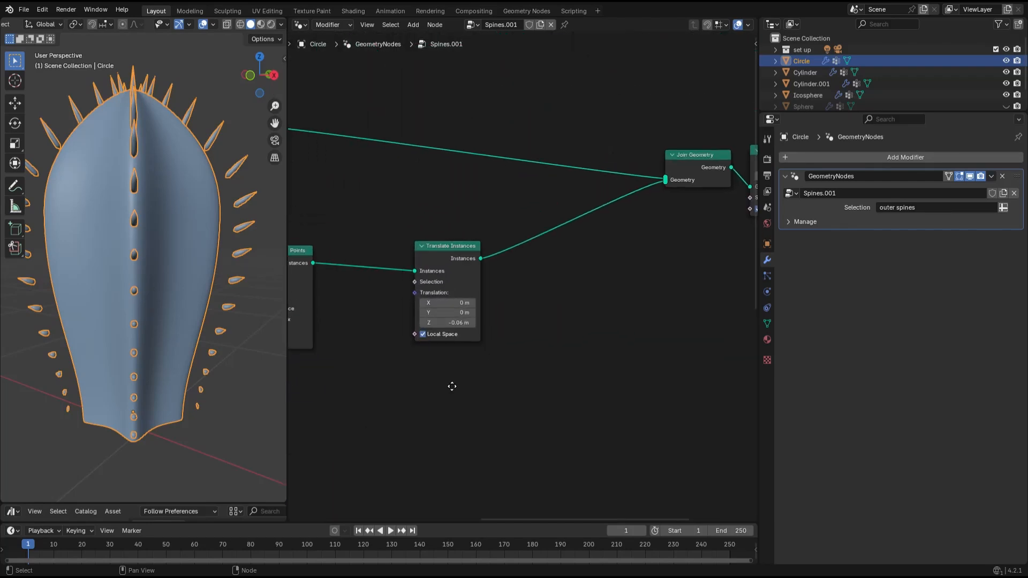
# - Add a Scale Instances node after Translate Instances with a Value node feeding its Scale
pyautogui.write('scca')
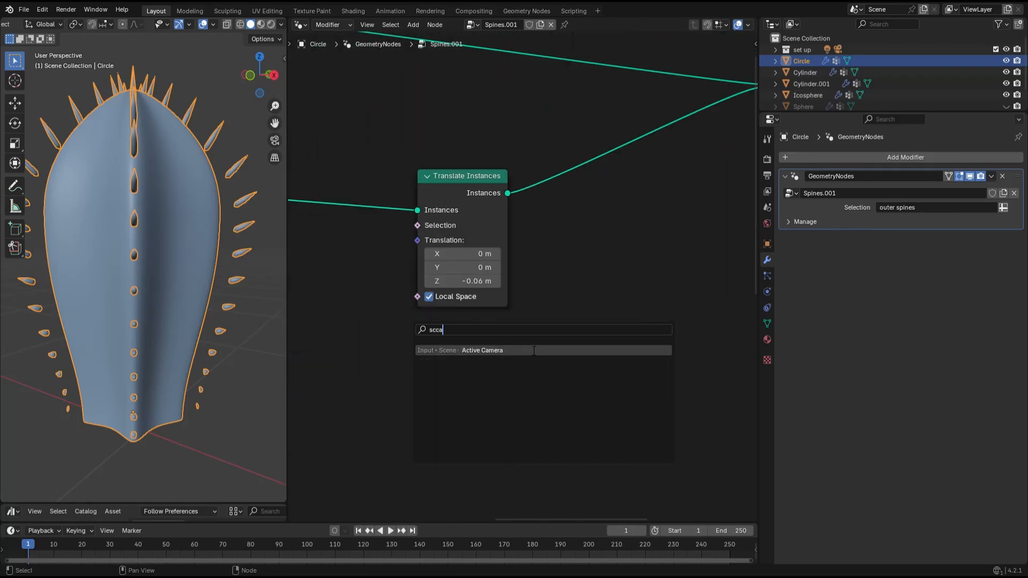
pyautogui.click(481, 349)
pyautogui.write('va')
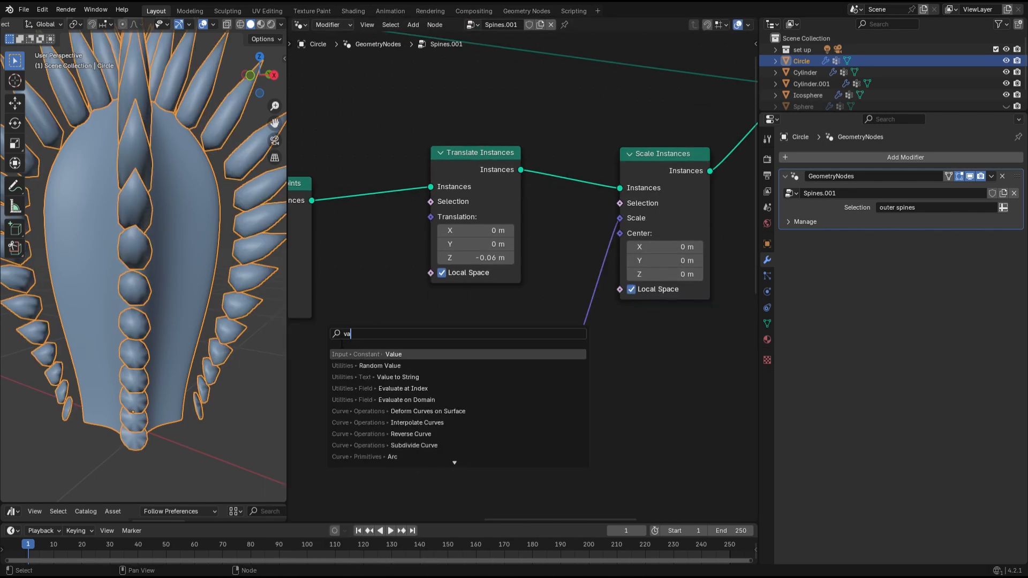
pyautogui.click(392, 355)
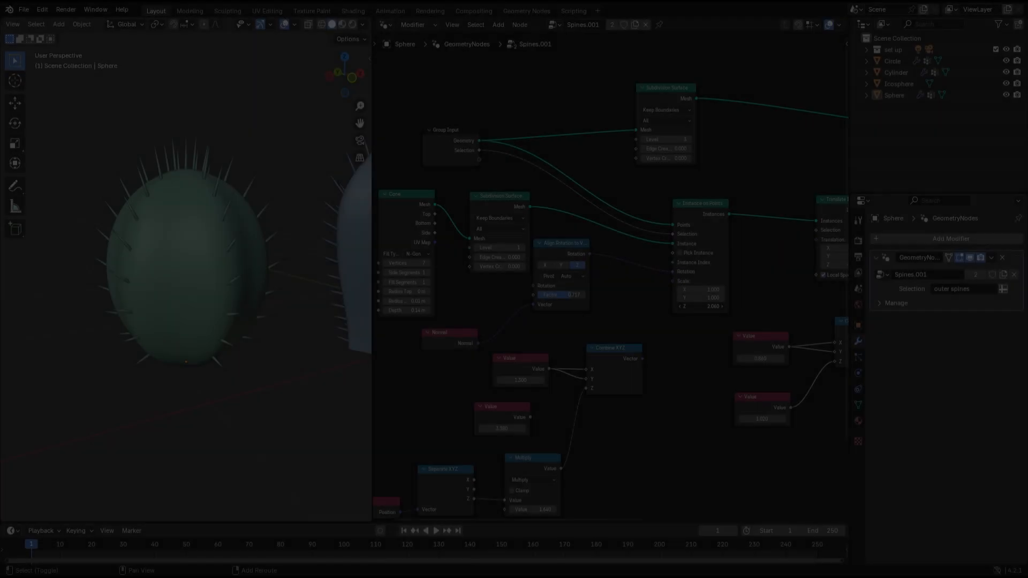
# - Select the Sphere, then the Icosphere cactus to inspect its Spines.003 tree and modifier inputs
pyautogui.click(628, 24)
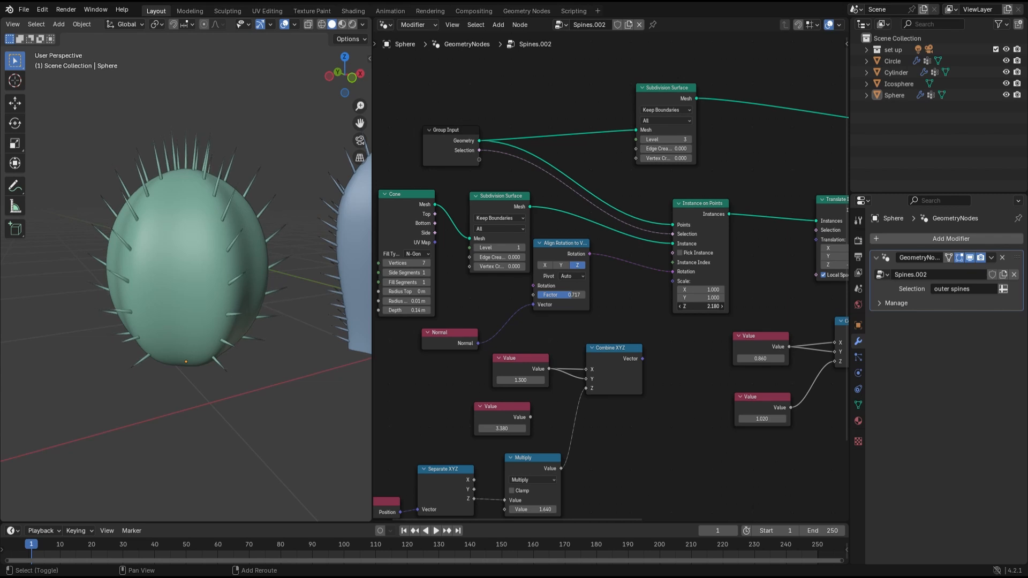
pyautogui.click(897, 84)
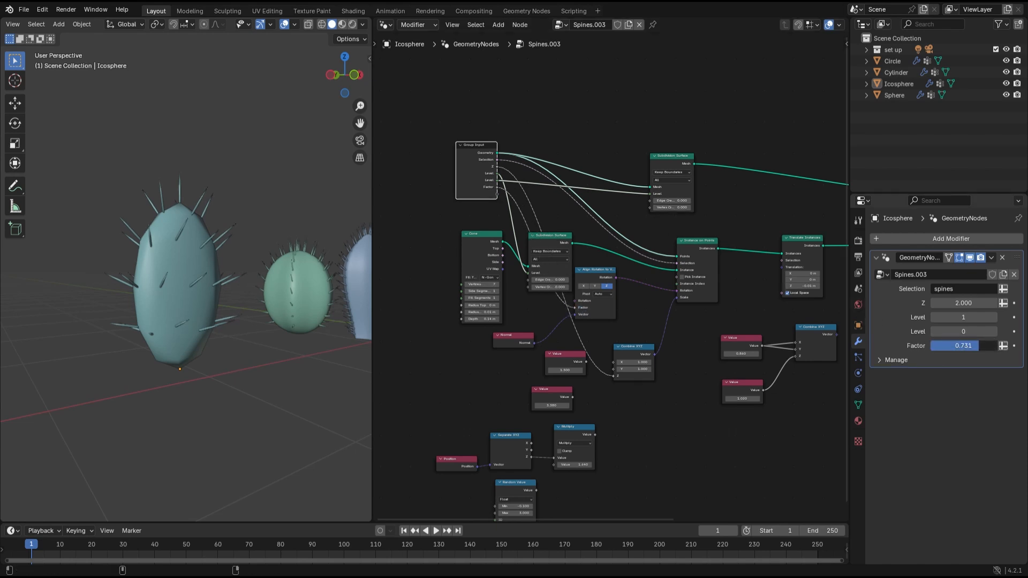
# - Assign the Spines.003 tree to the Torus modifier and raise its Factor to 1.000
pyautogui.click(548, 24)
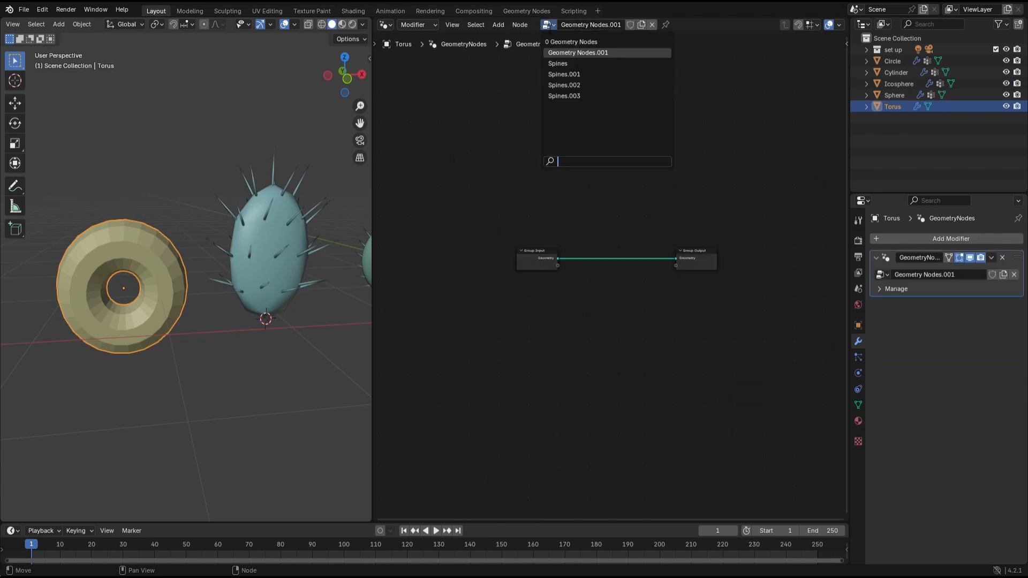
pyautogui.click(564, 96)
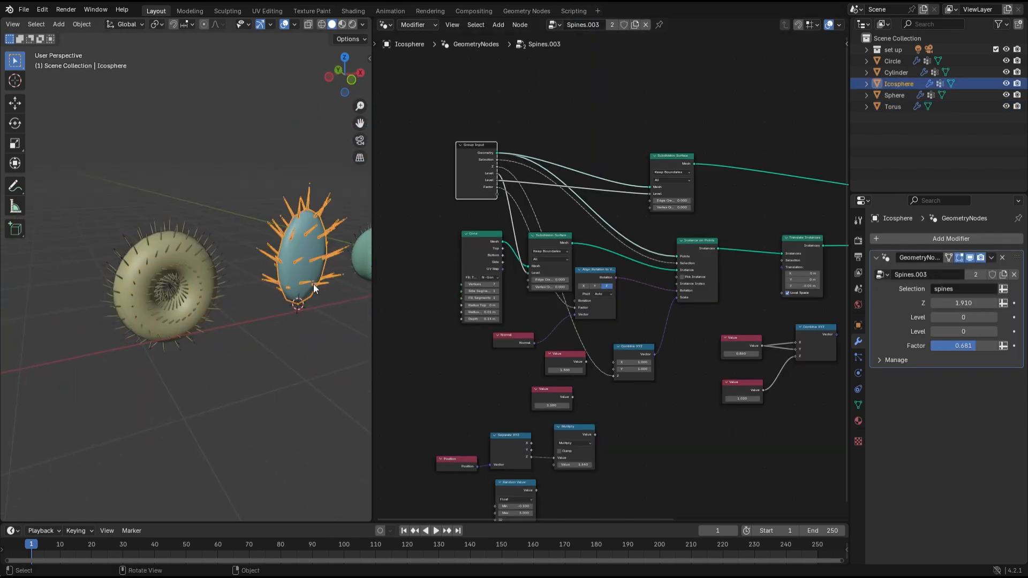
pyautogui.click(893, 106)
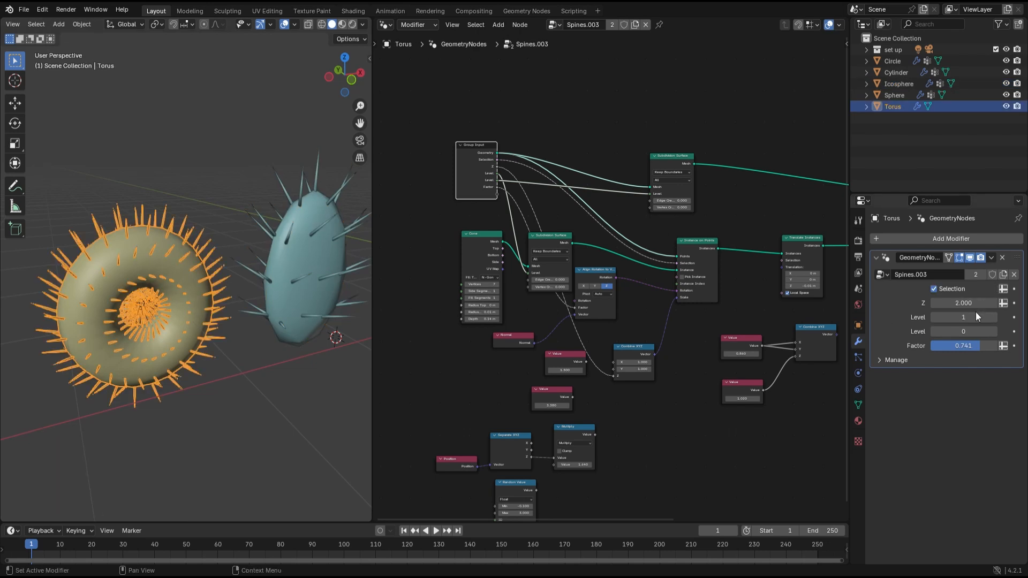
pyautogui.click(963, 346)
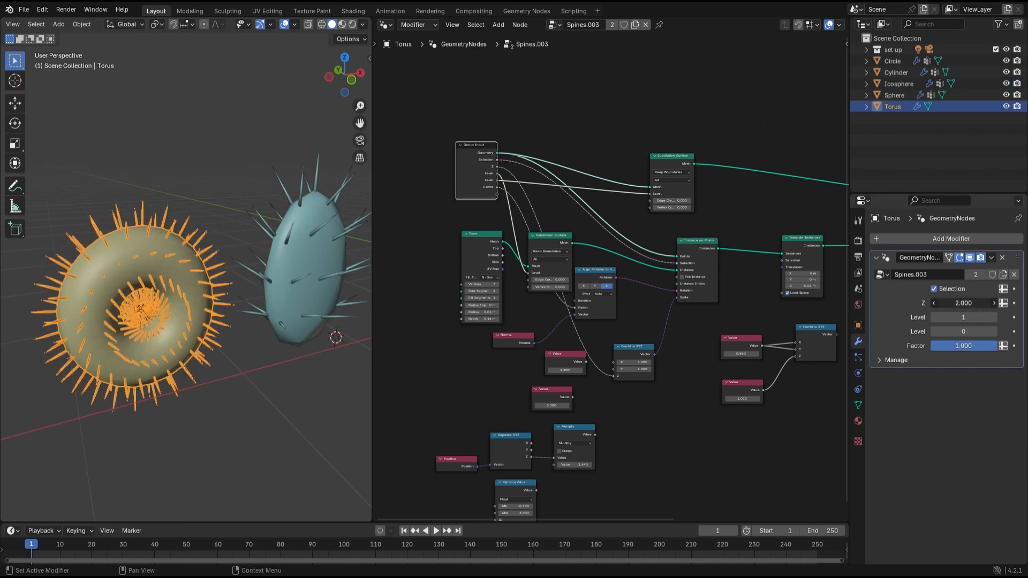
pyautogui.click(898, 84)
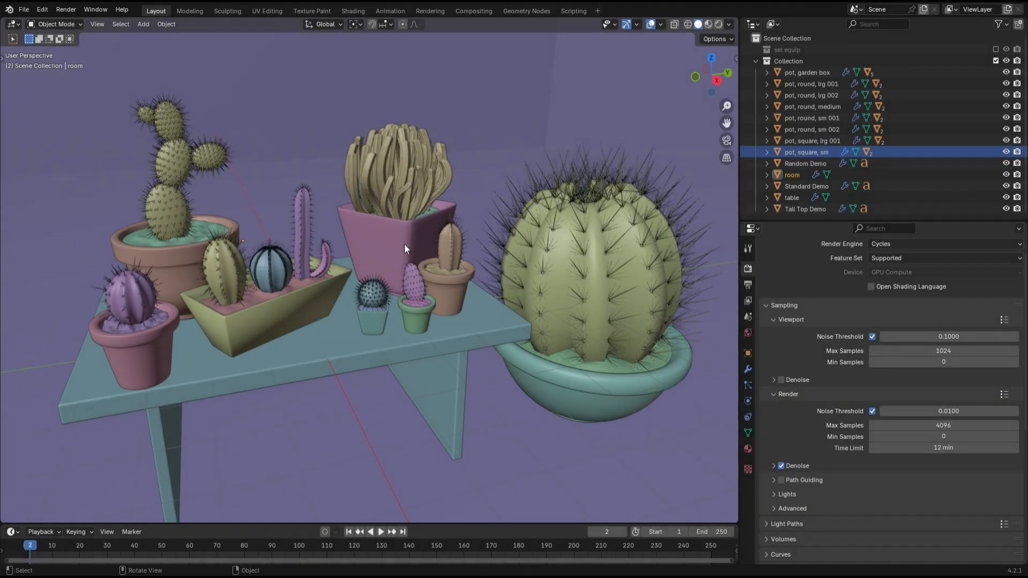
pyautogui.moveTo(317, 357)
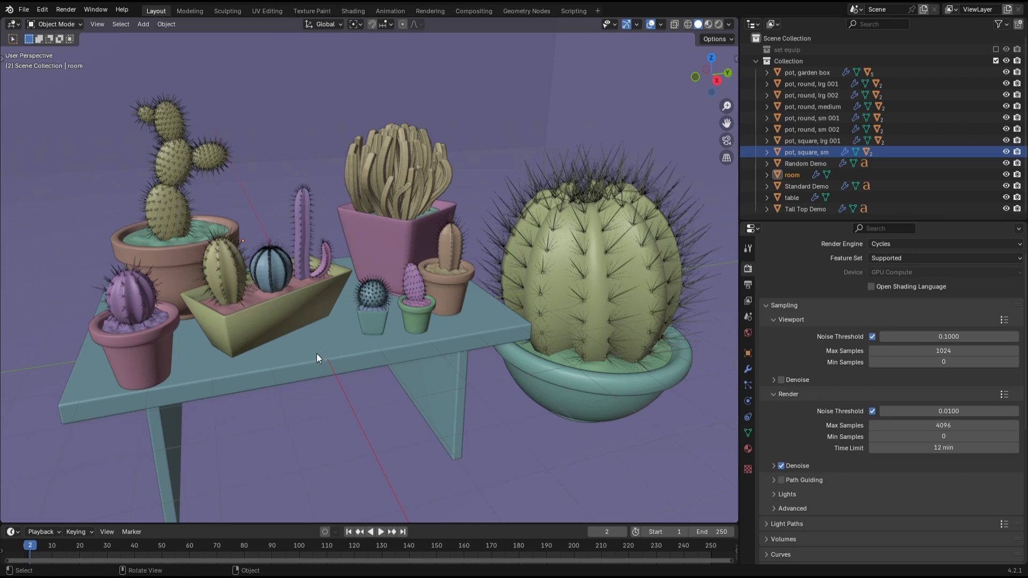
# - Inspect the Standard and Tall Top demo cacti's spine modifiers, then select the egg-shaped Sphere
pyautogui.click(717, 24)
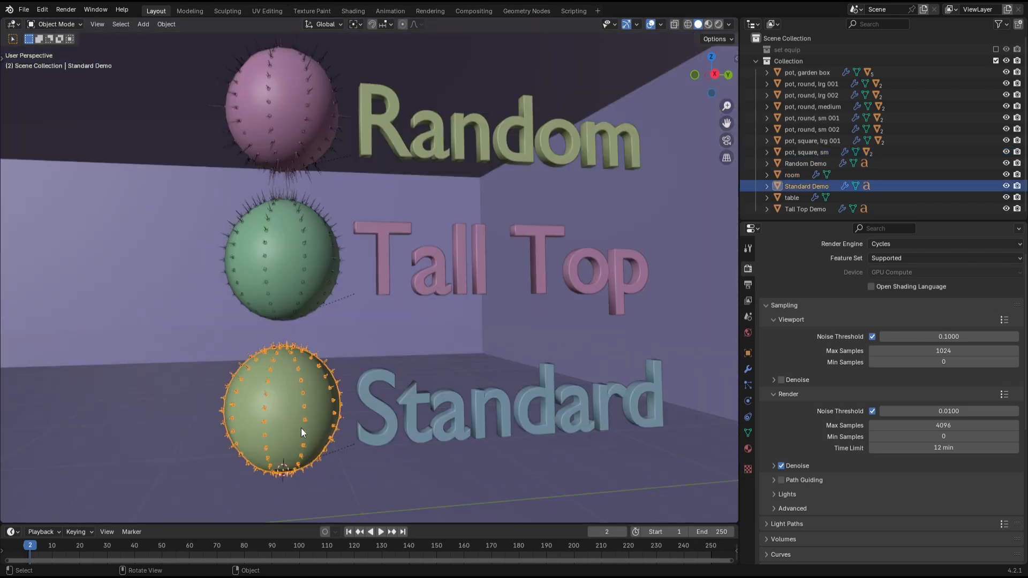
pyautogui.click(746, 370)
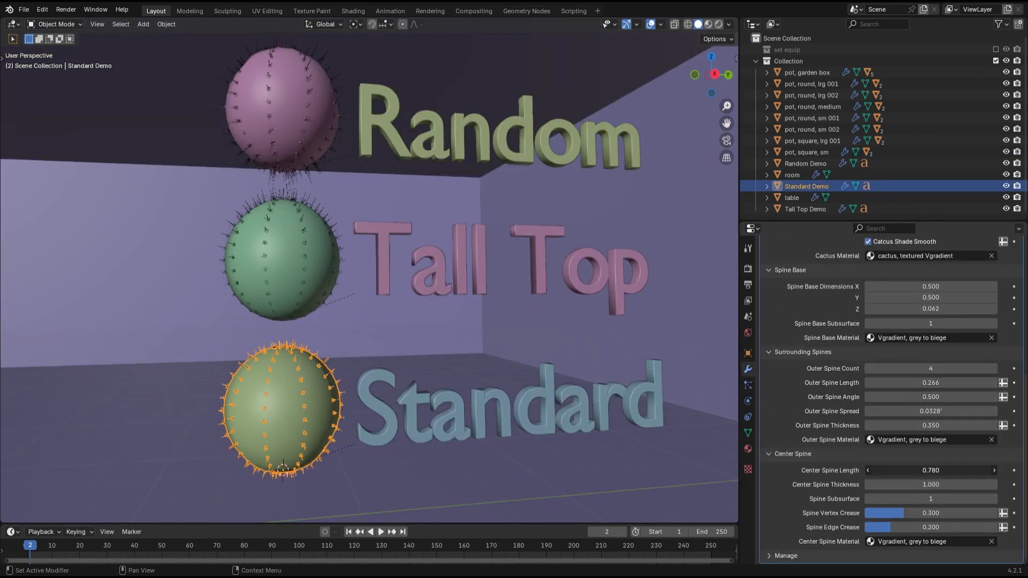
pyautogui.click(804, 209)
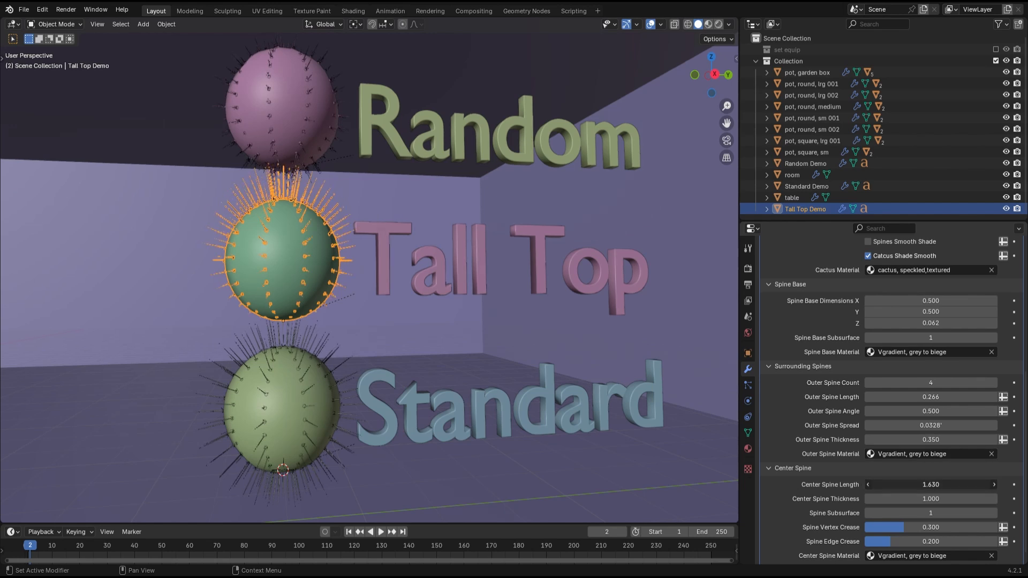
pyautogui.click(805, 163)
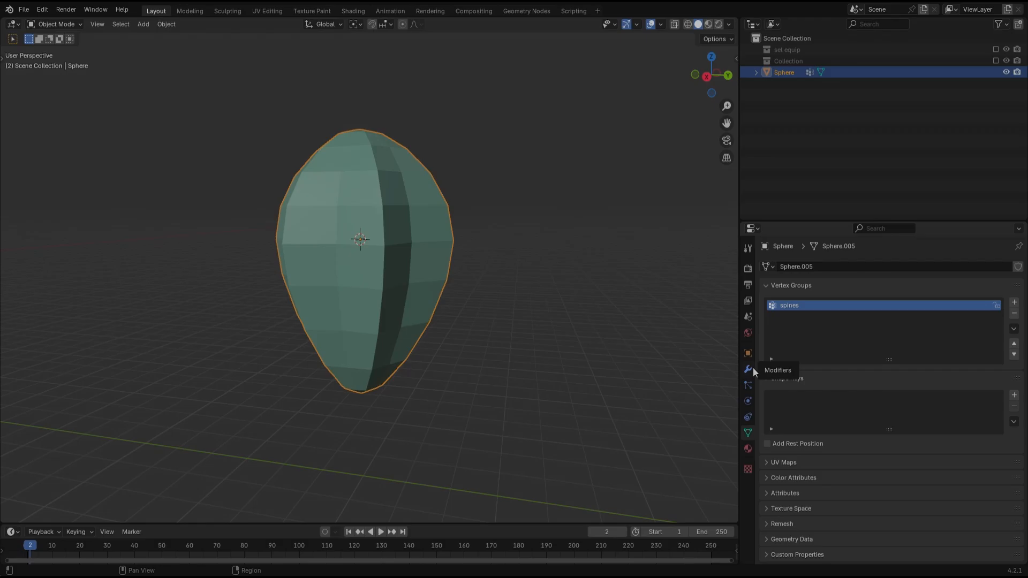
# - Add a Geometry Nodes modifier to the Sphere using the Cactus Spines - Standard tree
pyautogui.click(746, 369)
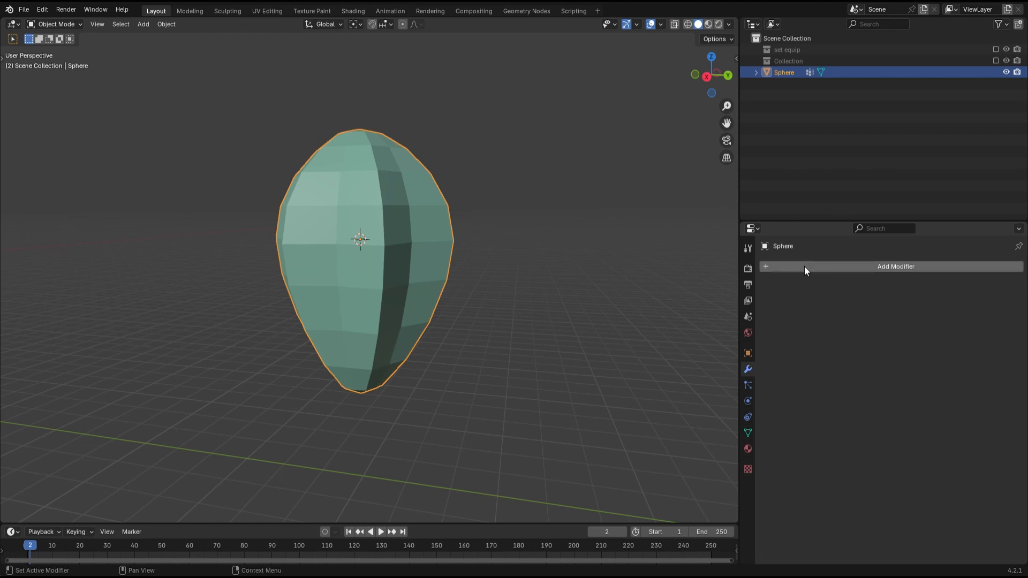
pyautogui.click(895, 267)
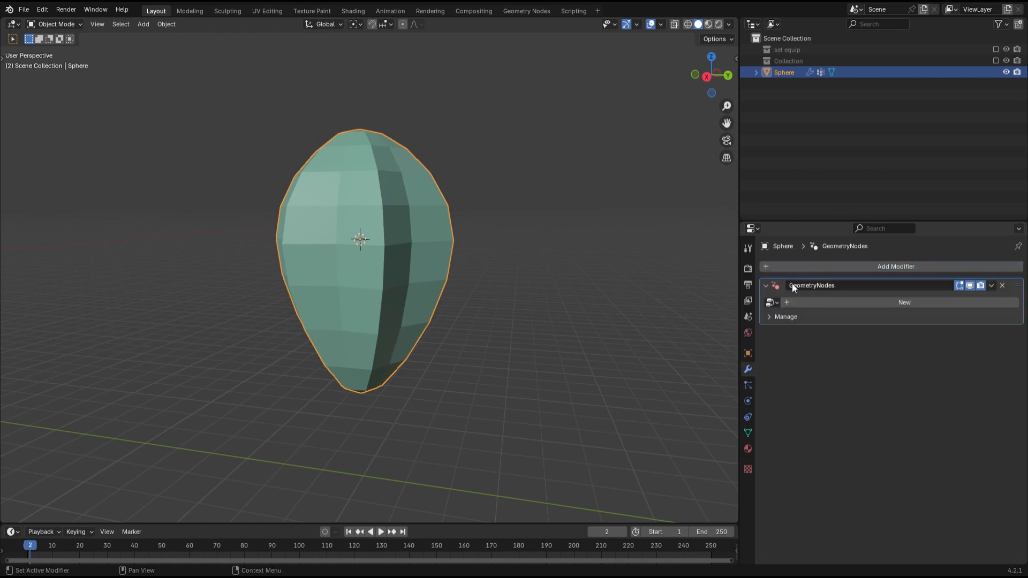
pyautogui.click(772, 302)
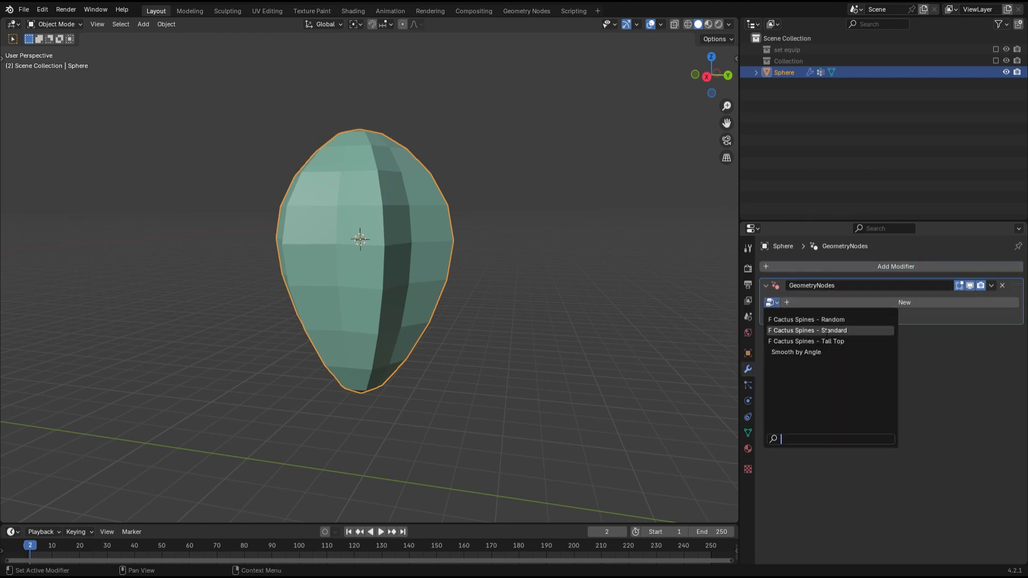
pyautogui.click(807, 331)
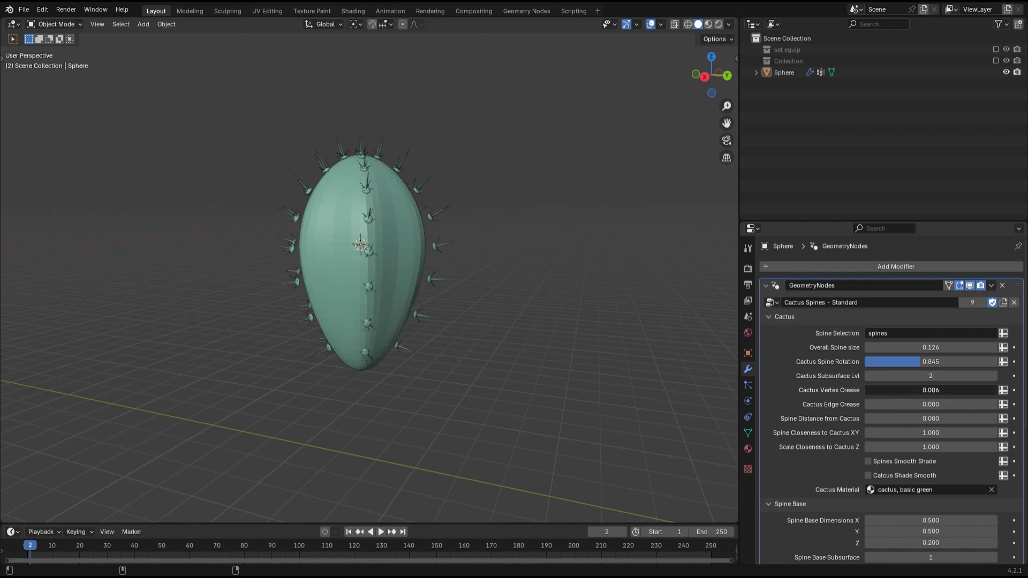
# - Adjust the Edge Crease, Spine Distance and Closeness values on the modifier
pyautogui.click(929, 389)
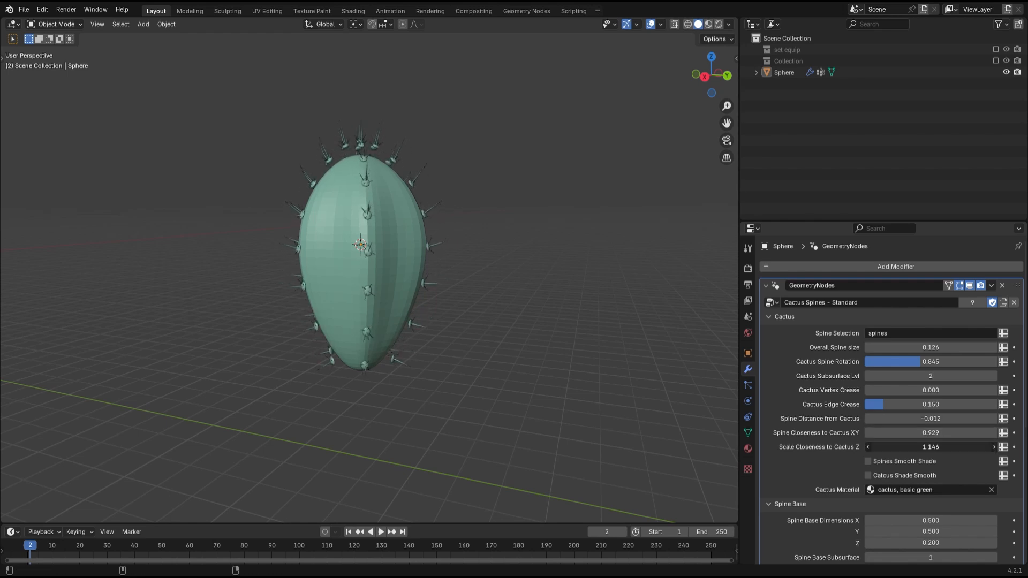
pyautogui.click(868, 476)
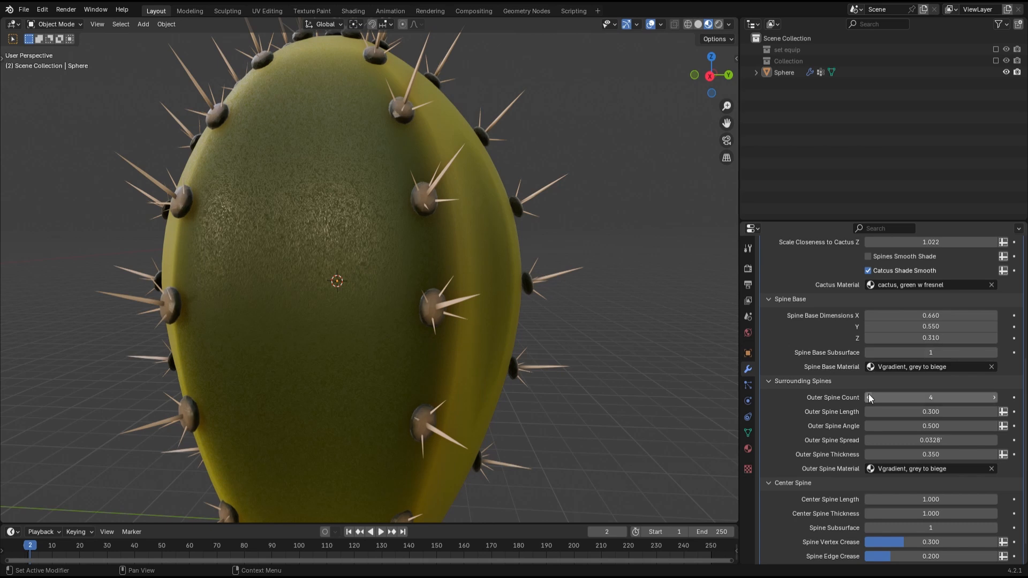
# - Raise the outer spine count to nine per cluster and give the centre spine a glossy white material
pyautogui.click(869, 398)
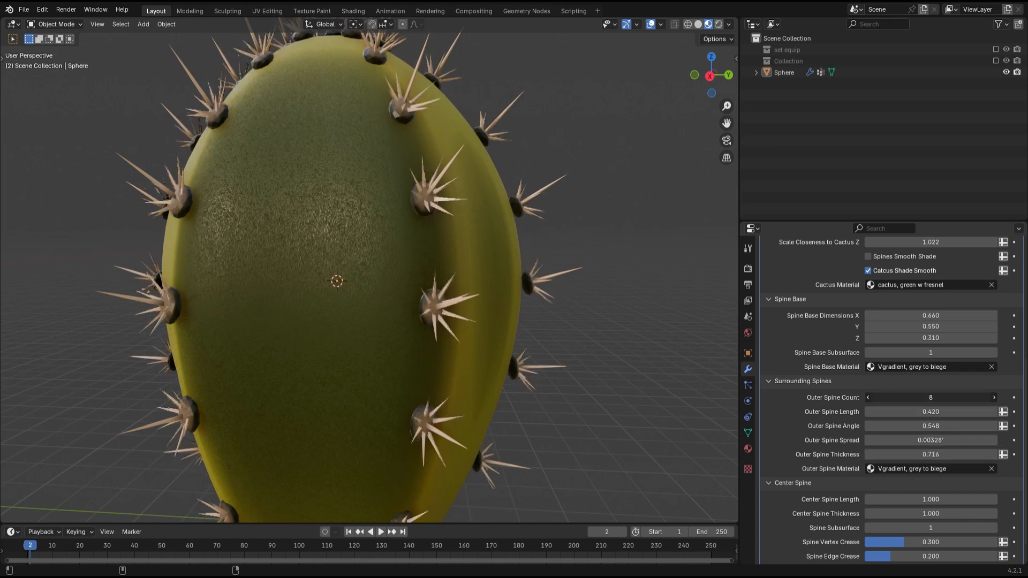
pyautogui.click(994, 397)
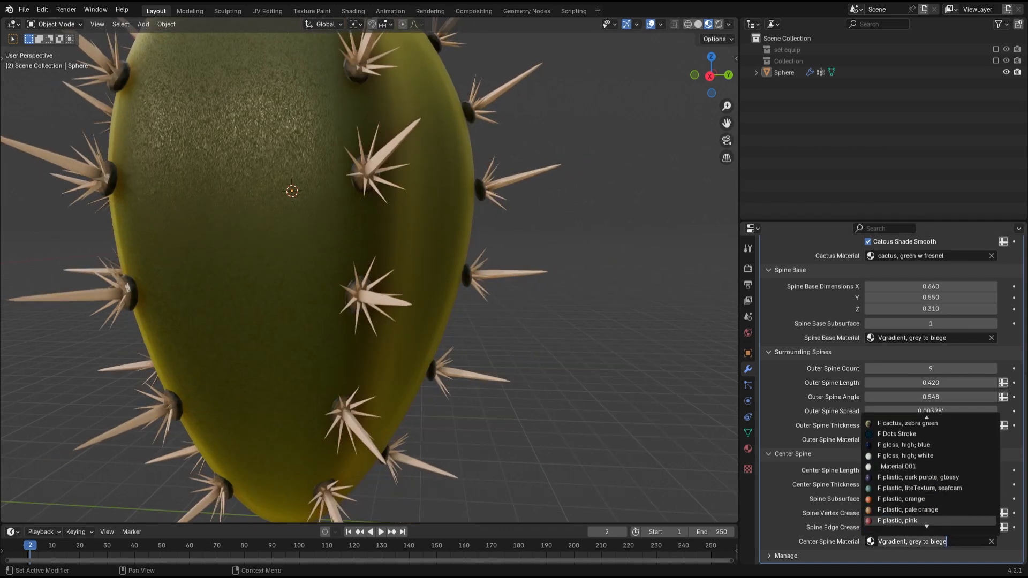
pyautogui.click(905, 455)
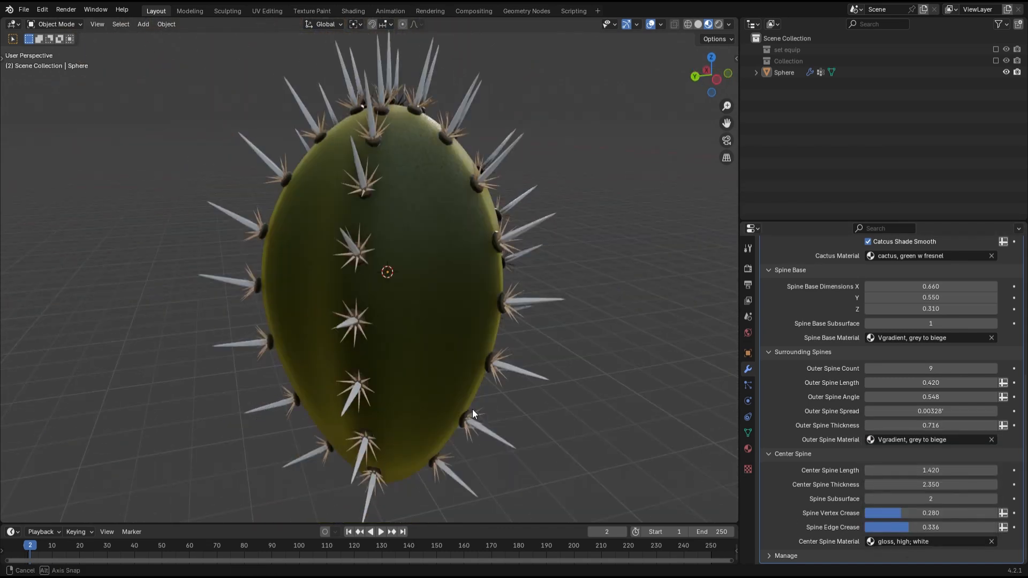